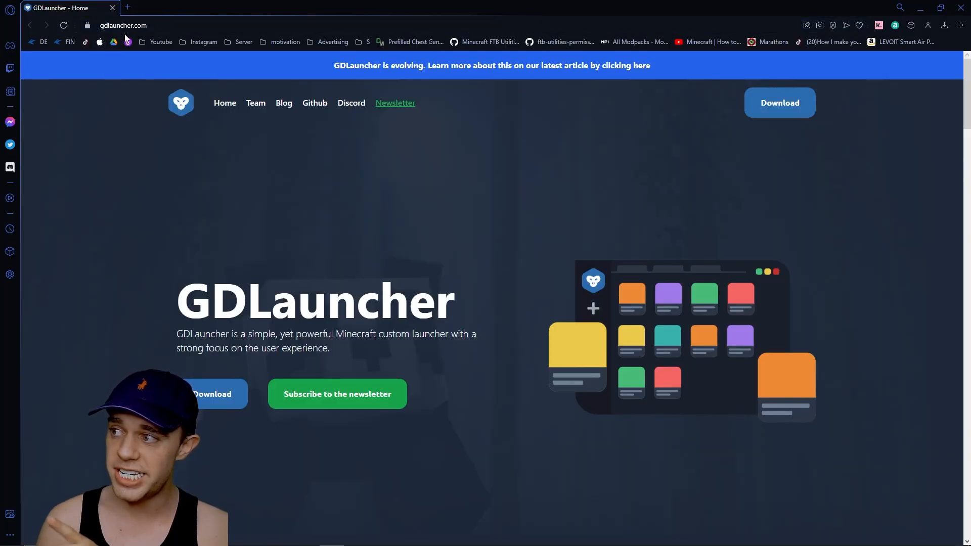
pyautogui.moveTo(81, 154)
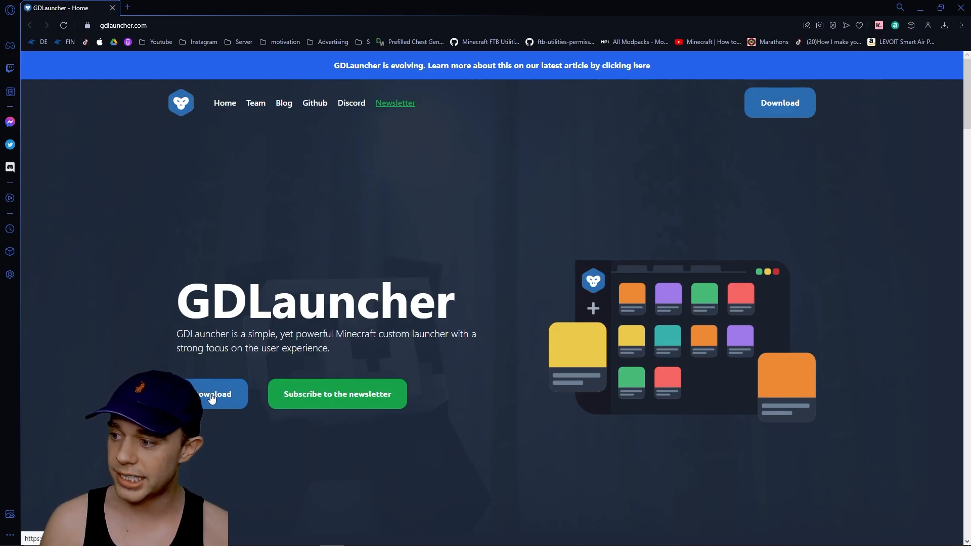
# Go to the GDLauncher downloads page and scroll through its Windows download offer
pyautogui.click(212, 393)
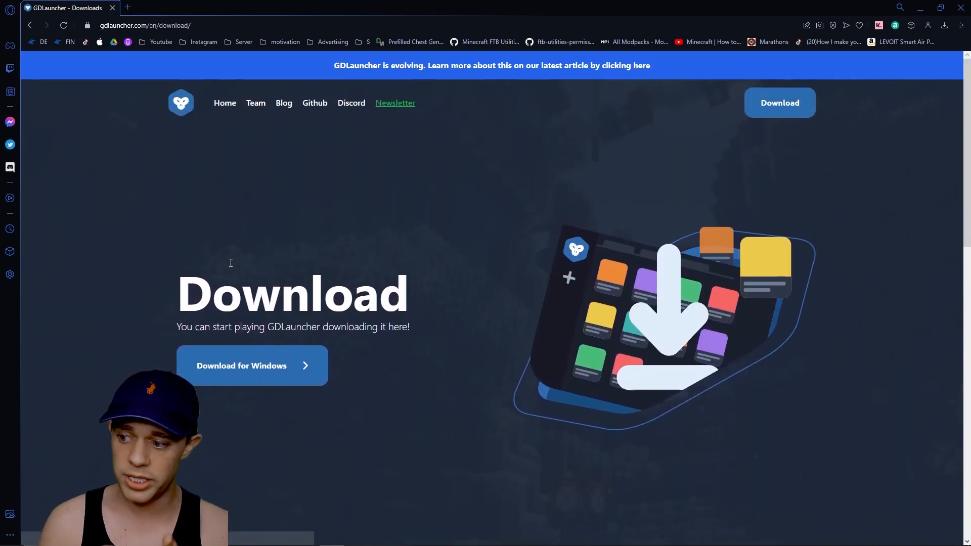
pyautogui.scroll(-3)
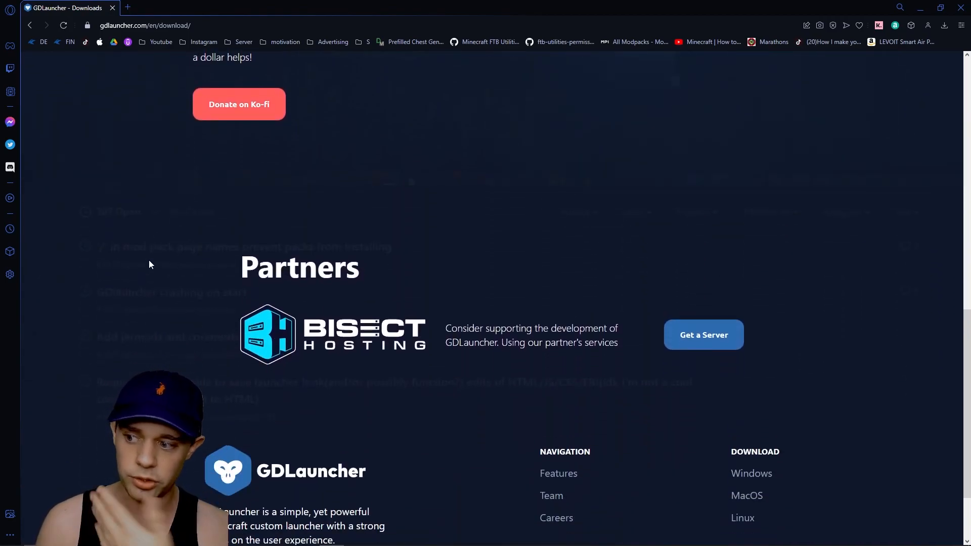
pyautogui.scroll(3)
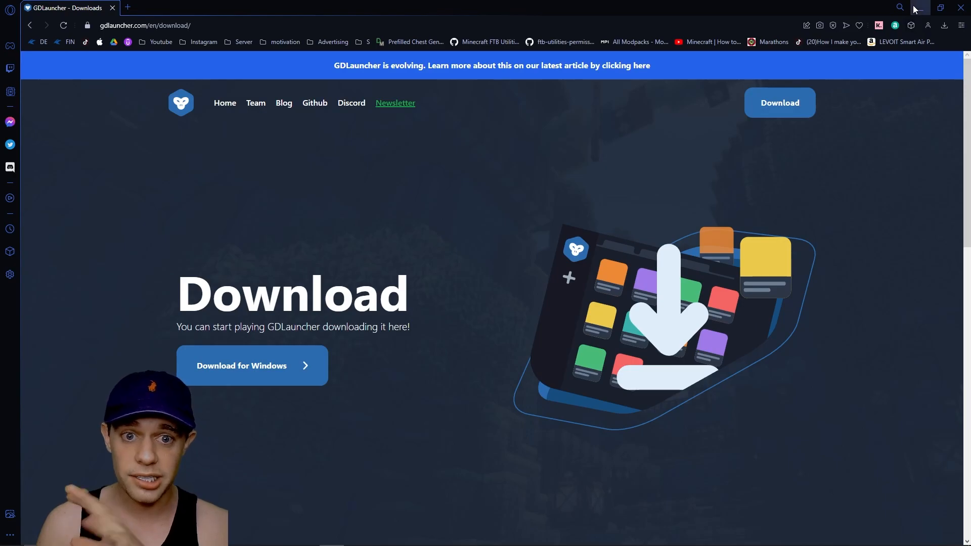
pyautogui.moveTo(922, 9)
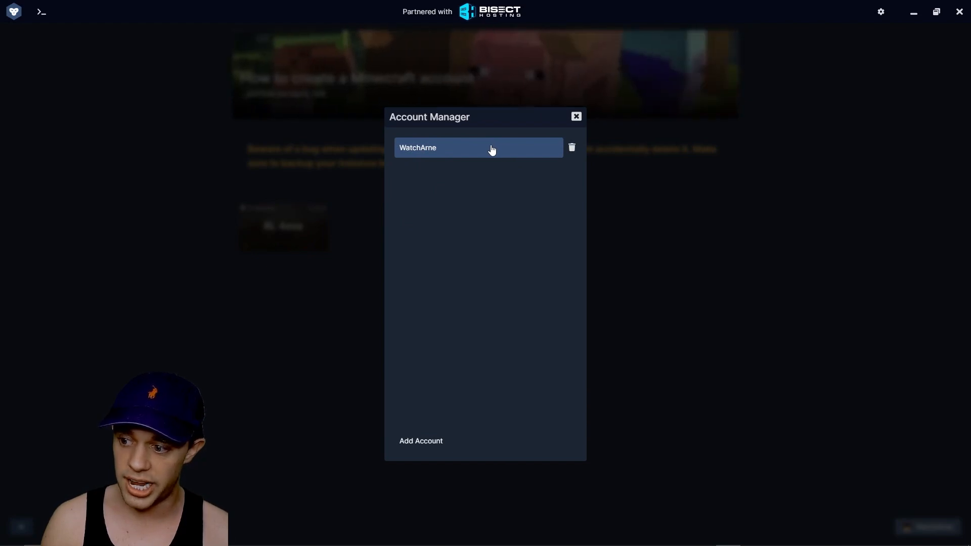
pyautogui.moveTo(421, 441)
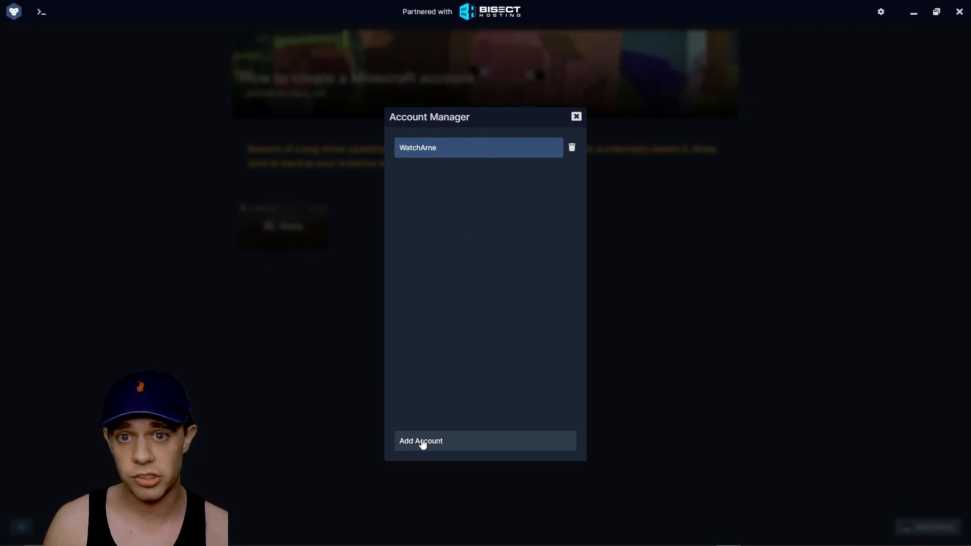
# Close the Account Manager to return to the library with the RL 4eva instance
pyautogui.click(574, 117)
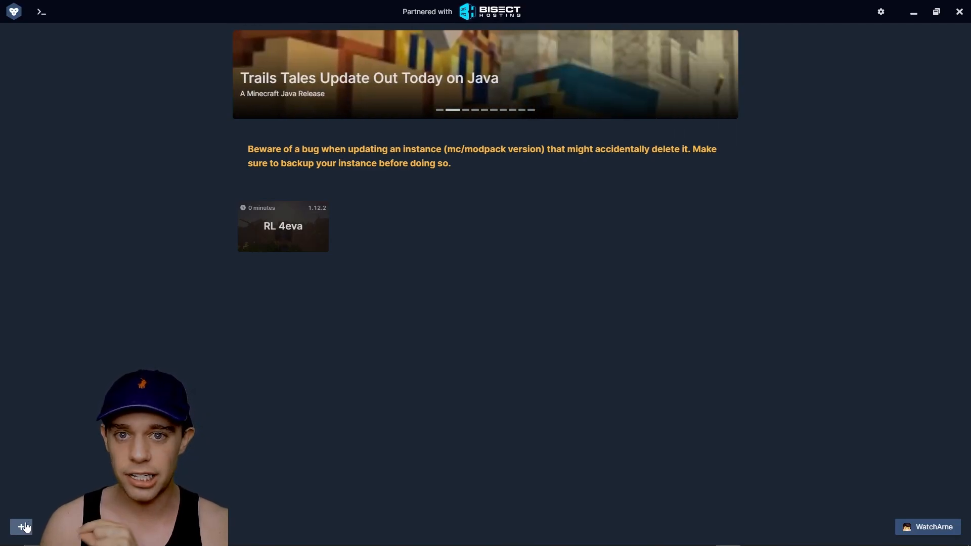
# Start a new instance and look over the CurseForge, Import Zip and Vanilla options
pyautogui.click(21, 527)
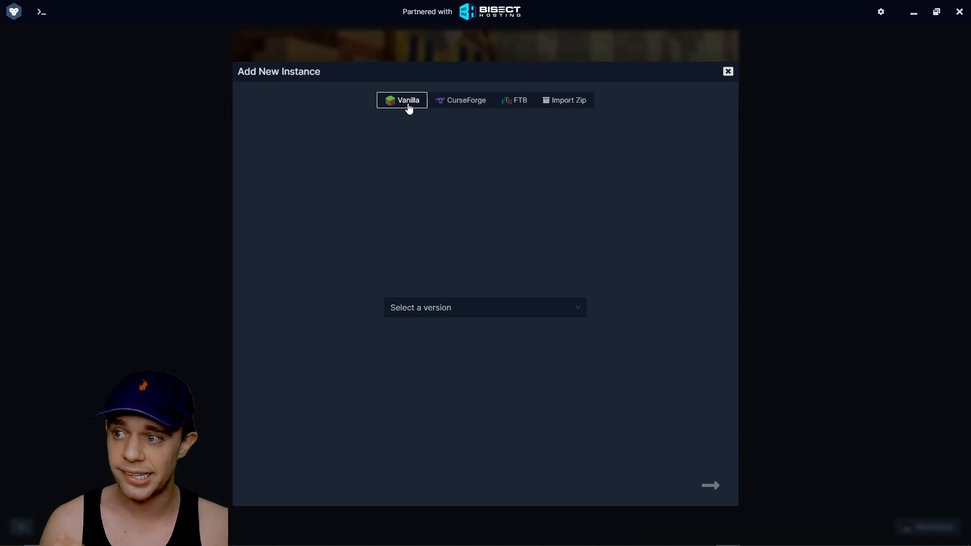
pyautogui.click(466, 100)
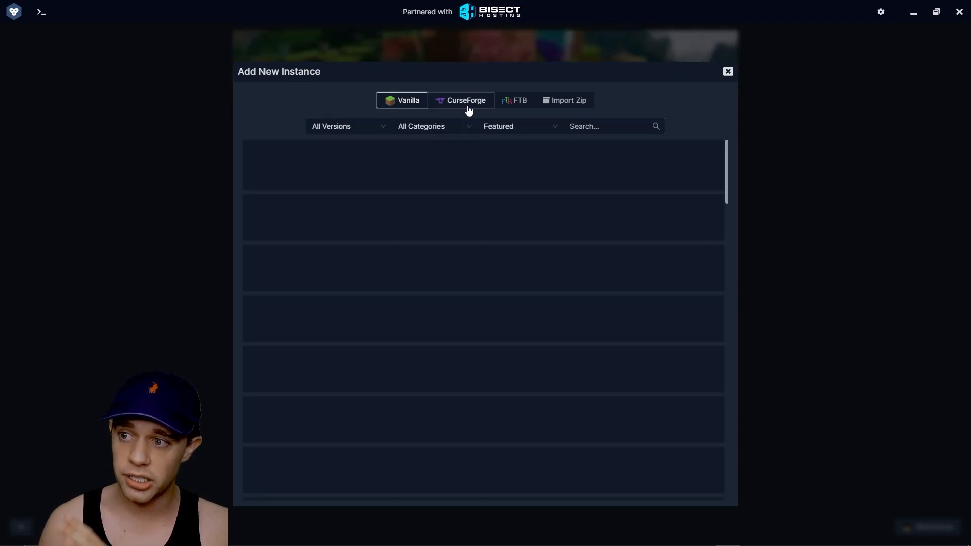
pyautogui.click(563, 100)
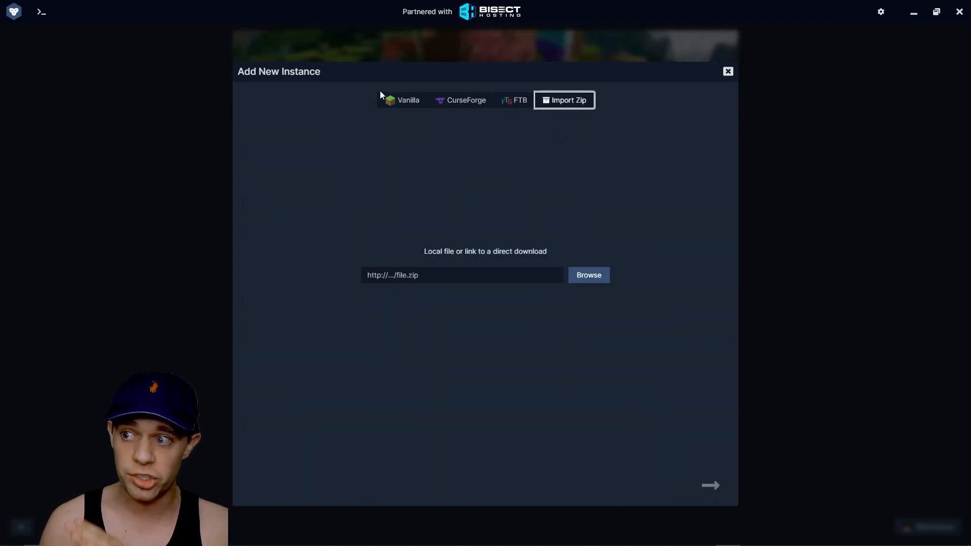
pyautogui.click(402, 100)
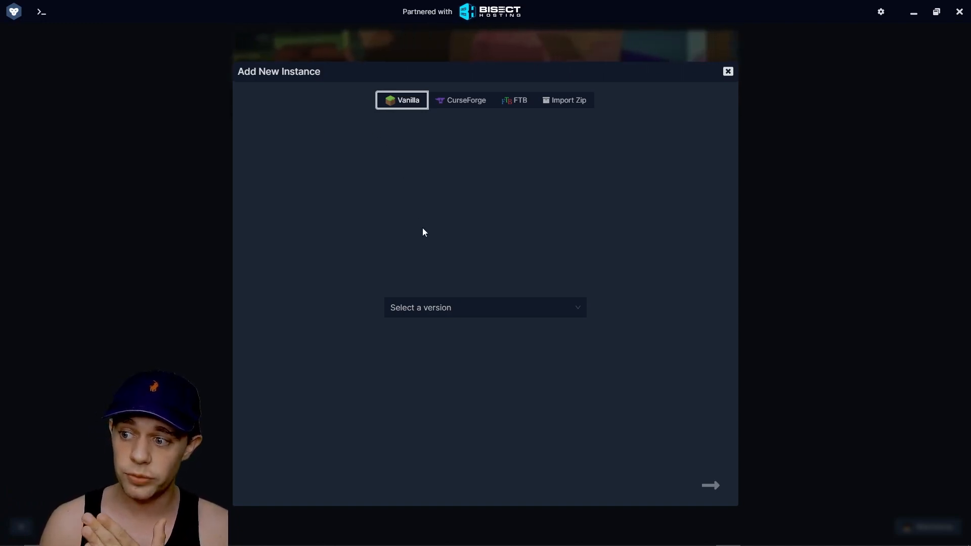
# Browse the Forge game versions, then bring up the CurseForge modpack catalogue
pyautogui.click(485, 308)
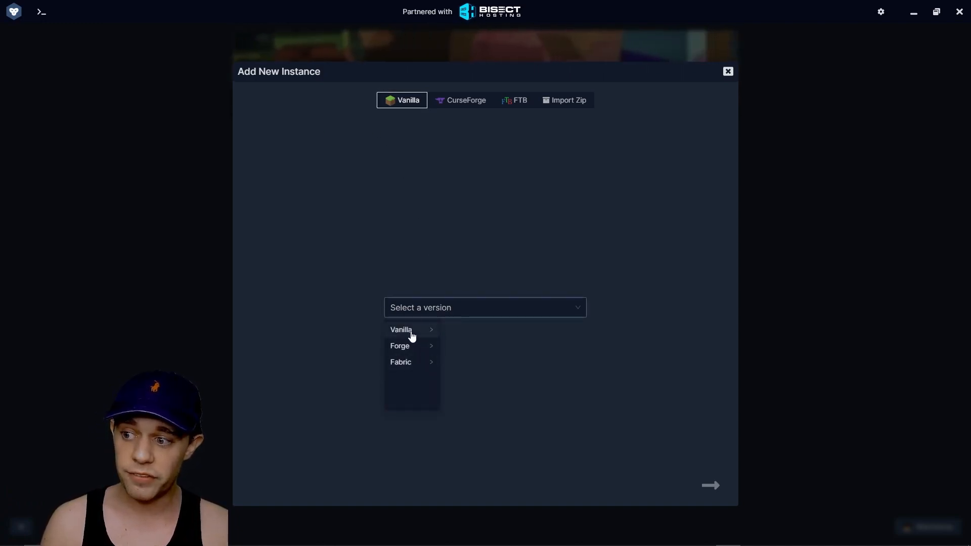
pyautogui.moveTo(401, 330)
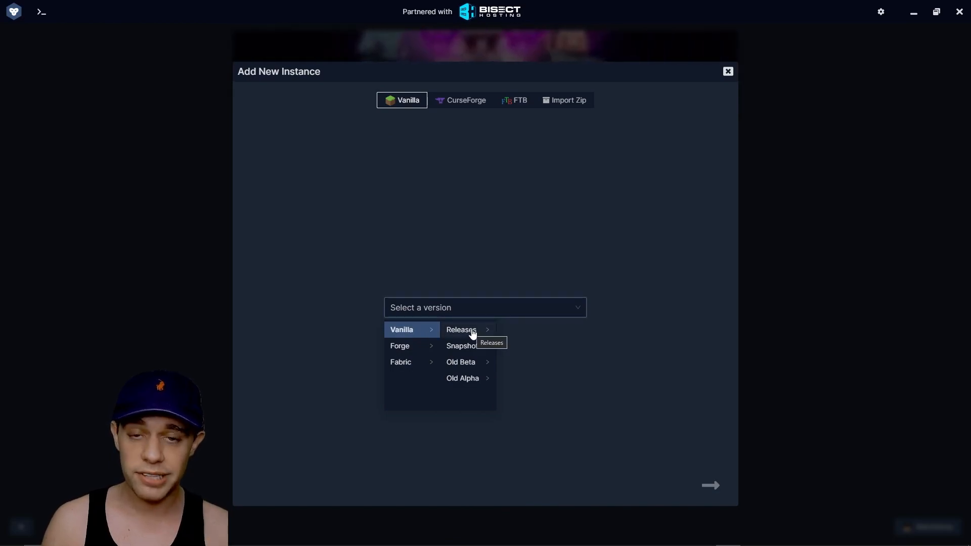
pyautogui.moveTo(405, 349)
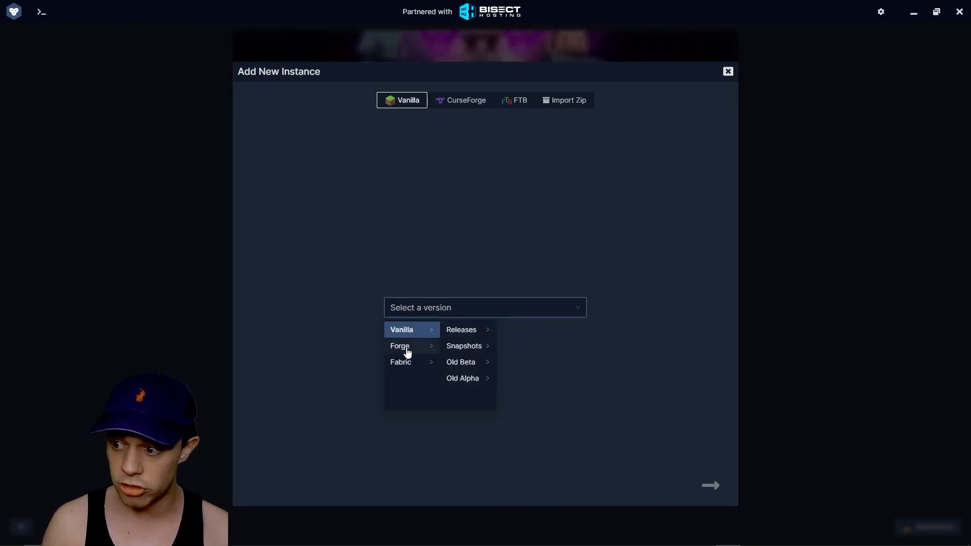
pyautogui.click(400, 345)
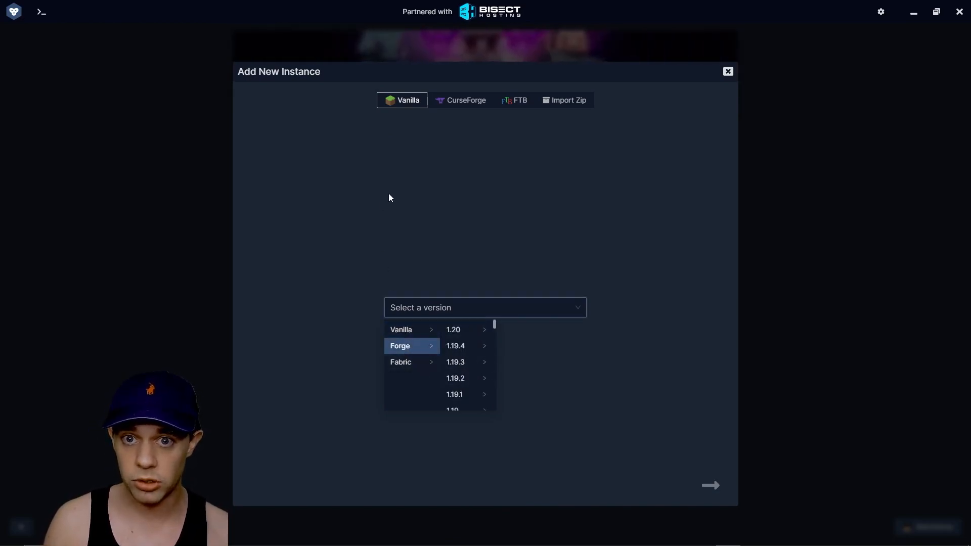
pyautogui.moveTo(396, 202)
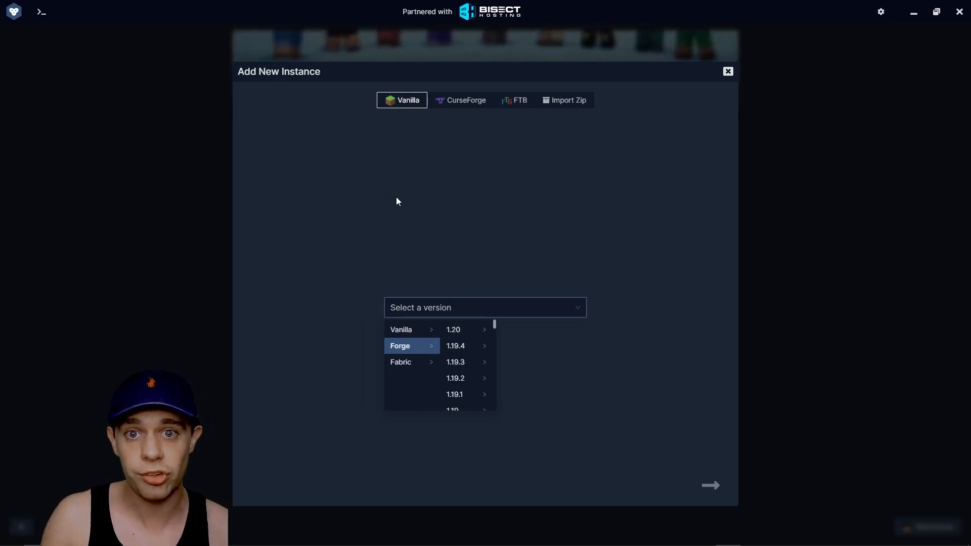
pyautogui.click(461, 100)
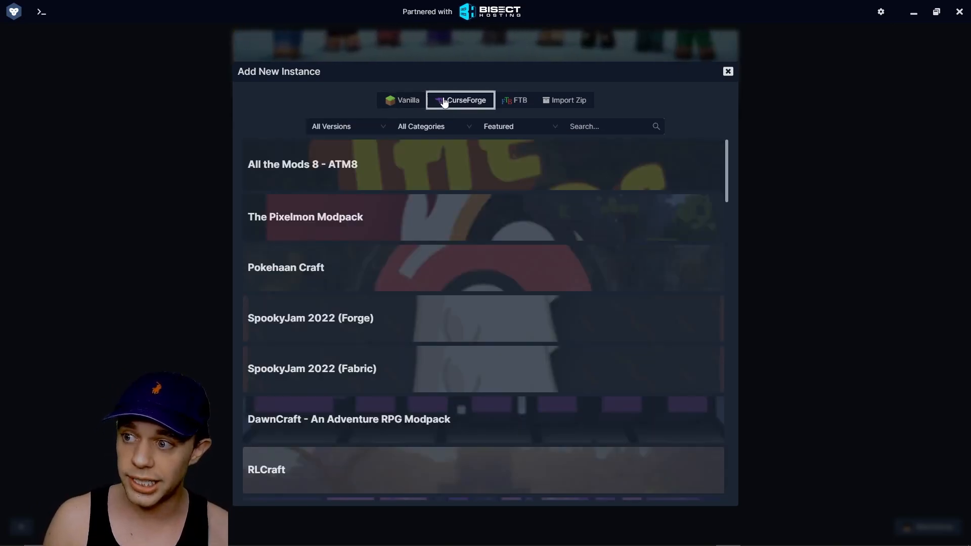
# Show the CurseForge modpack catalogue with All the Mods 8 - ATM8 at the top
pyautogui.click(347, 127)
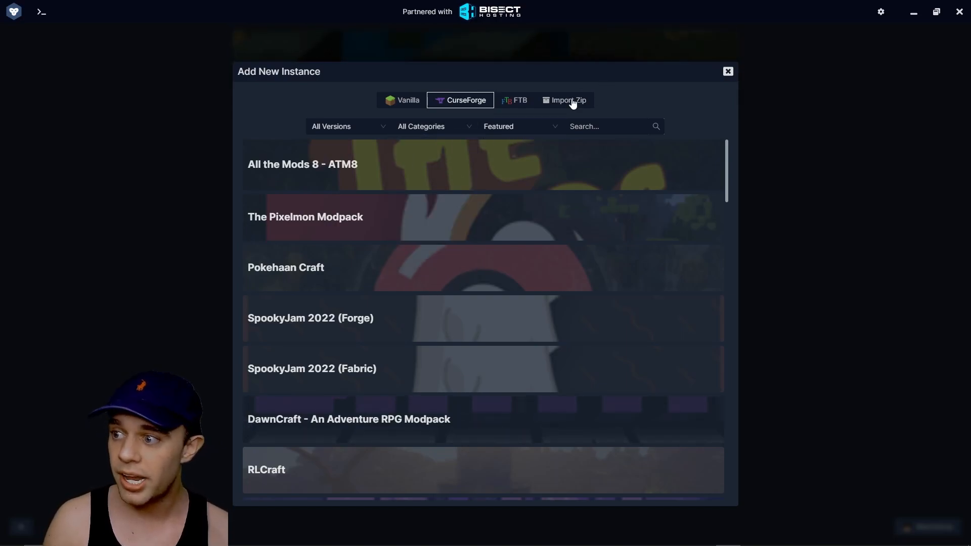
pyautogui.moveTo(313, 198)
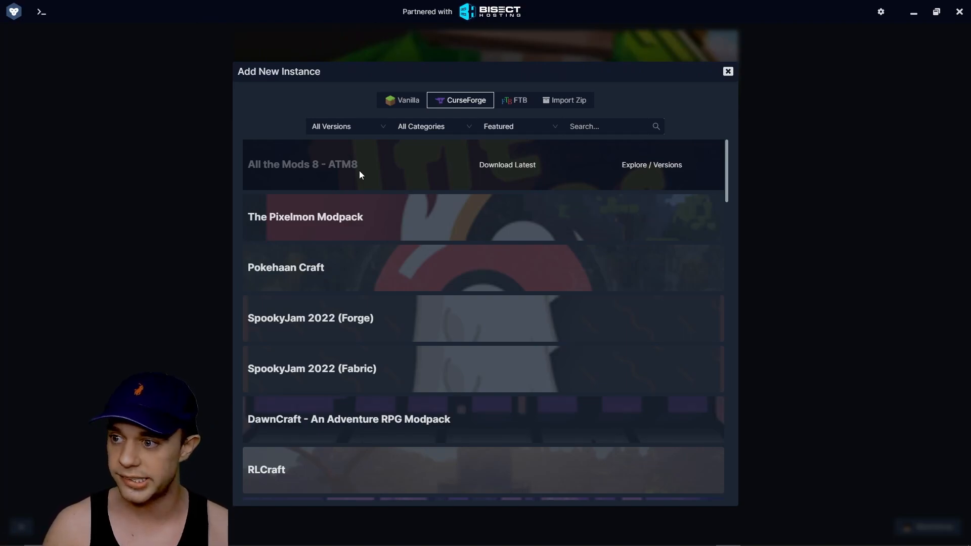
pyautogui.moveTo(363, 173)
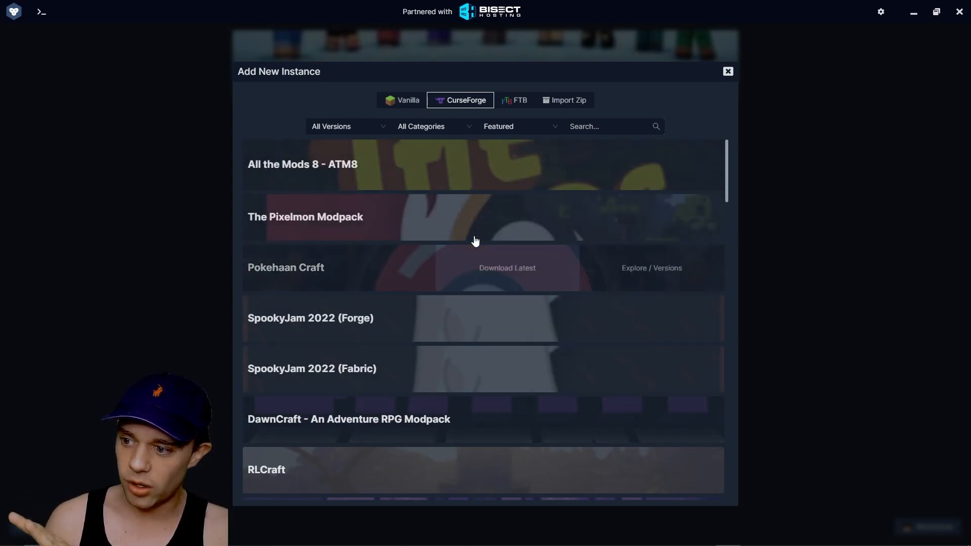
pyautogui.moveTo(470, 164)
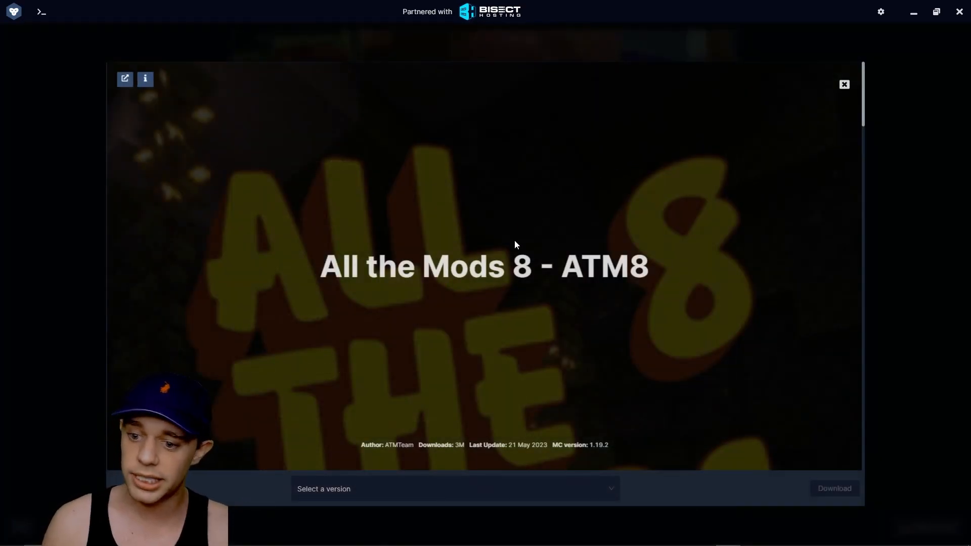
# Scroll down the All the Mods 8 page to its stable 1.19.2 versions
pyautogui.scroll(-3)
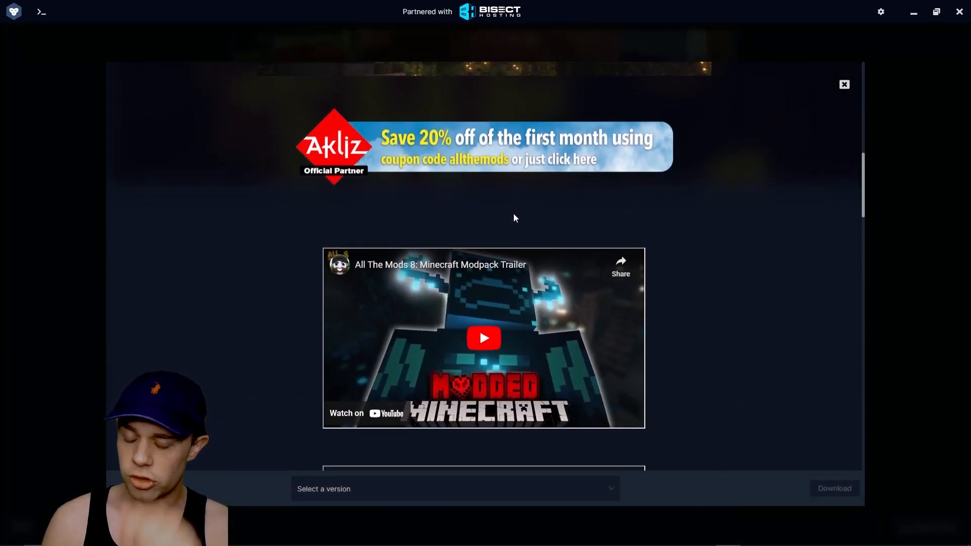
pyautogui.scroll(-3)
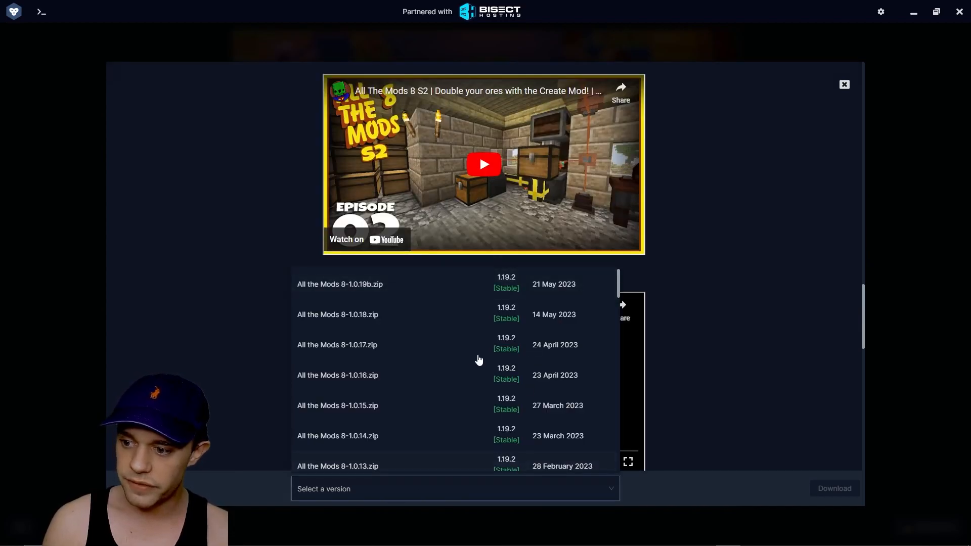
pyautogui.scroll(-3)
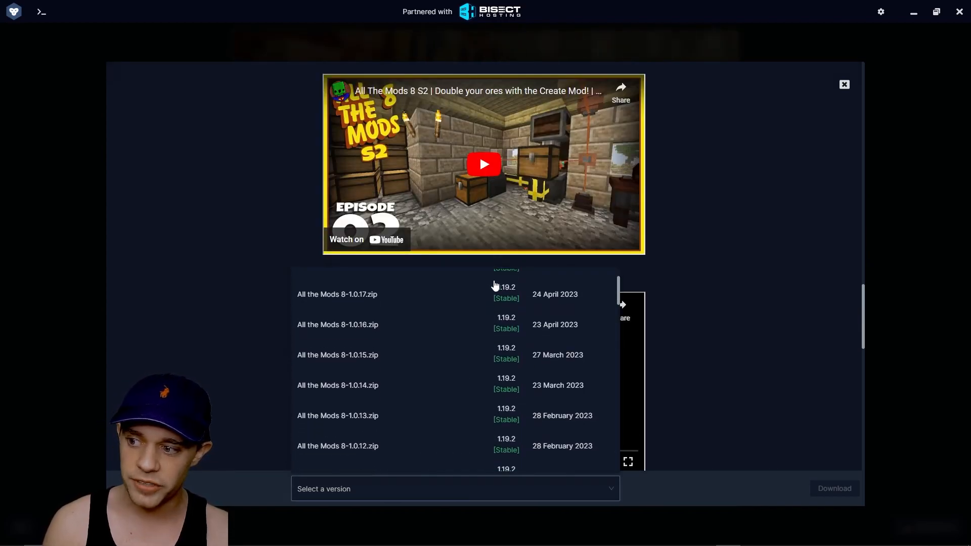
pyautogui.moveTo(544, 354)
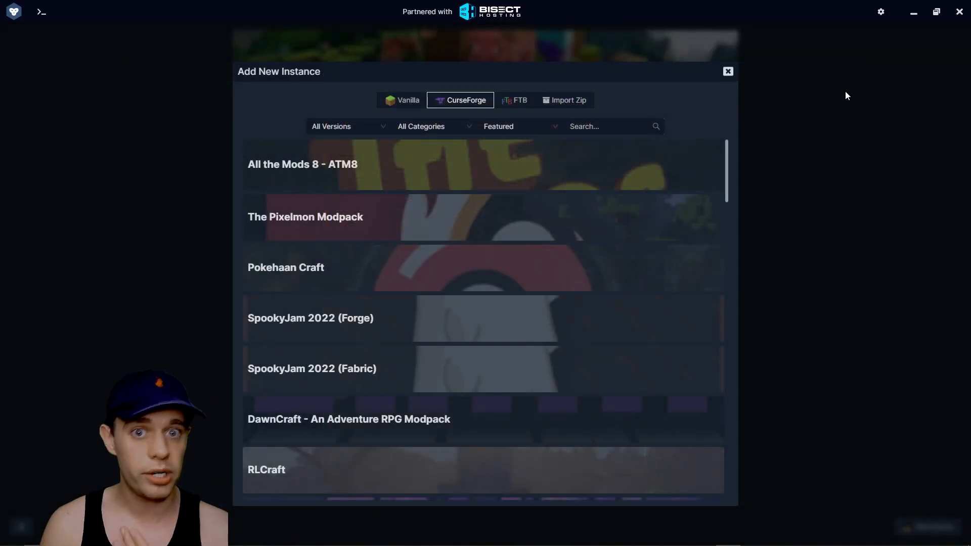
# Check the FTB modpacks and Import Zip, then close the Add New Instance dialog
pyautogui.click(513, 100)
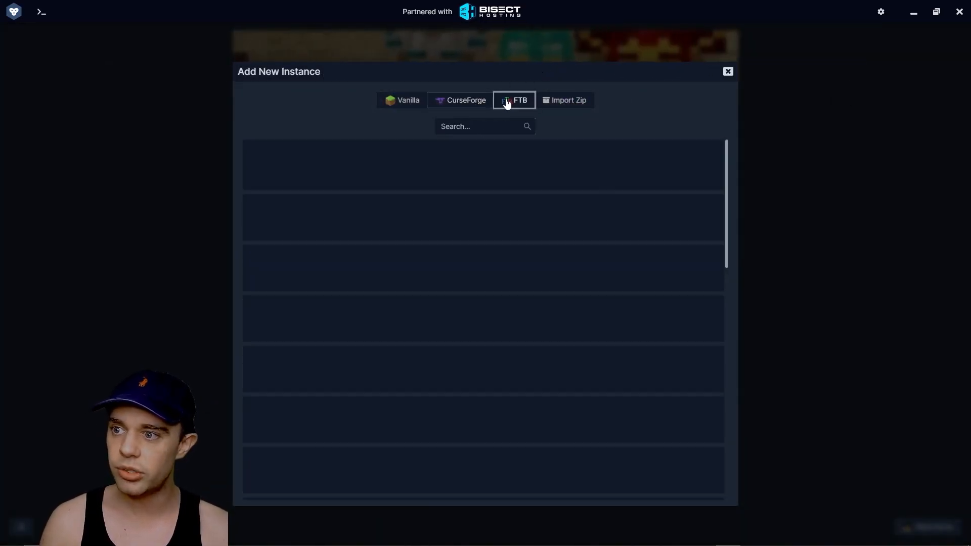
pyautogui.click(514, 100)
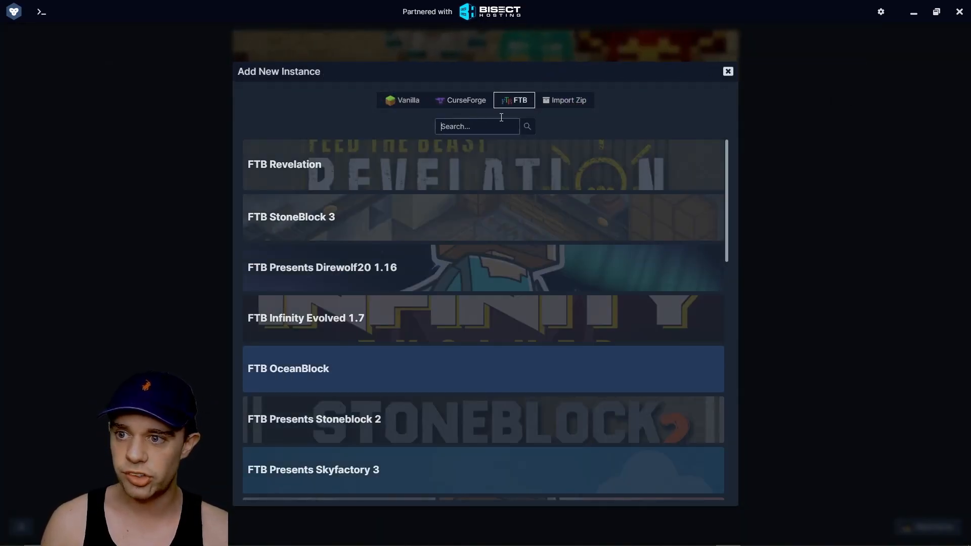
pyautogui.click(563, 100)
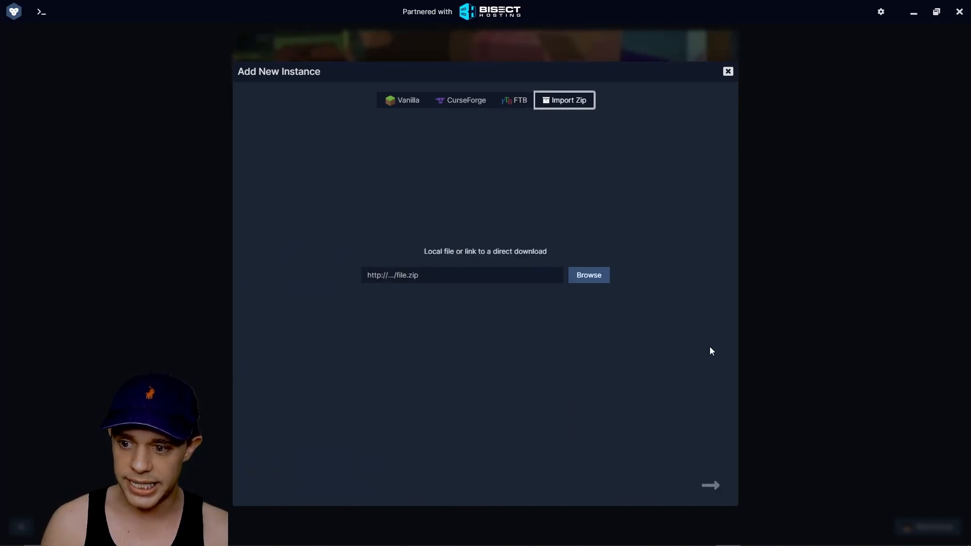
pyautogui.click(727, 71)
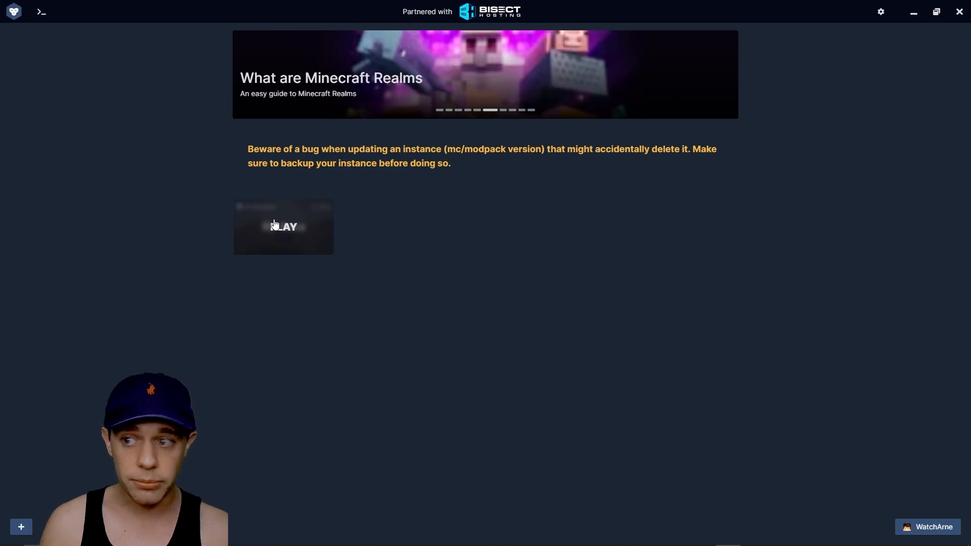
pyautogui.moveTo(178, 223)
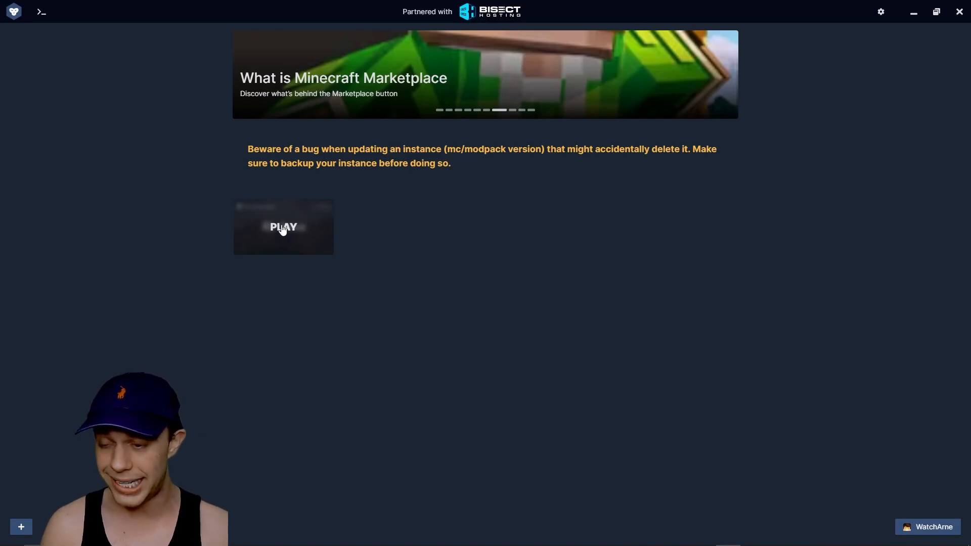
# Manage the RL 4eva instance, showing its RLCraft 2.9.2d overview with 180 mods on 1.12.2
pyautogui.rightClick(283, 226)
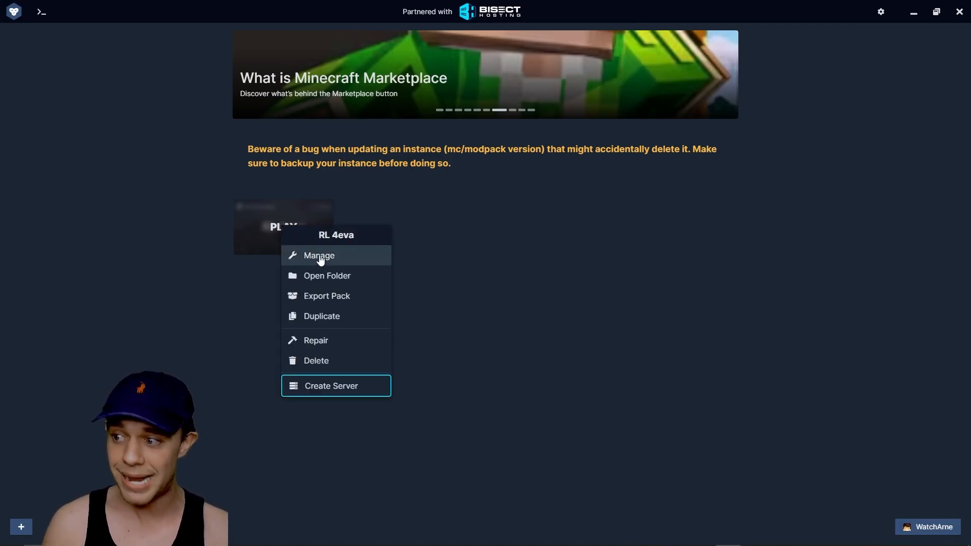
pyautogui.click(318, 255)
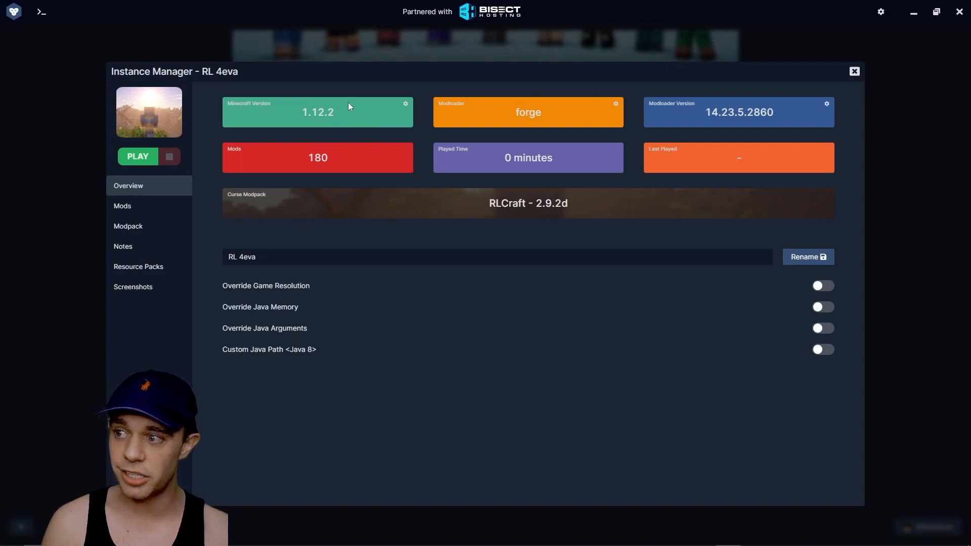
pyautogui.moveTo(266, 112)
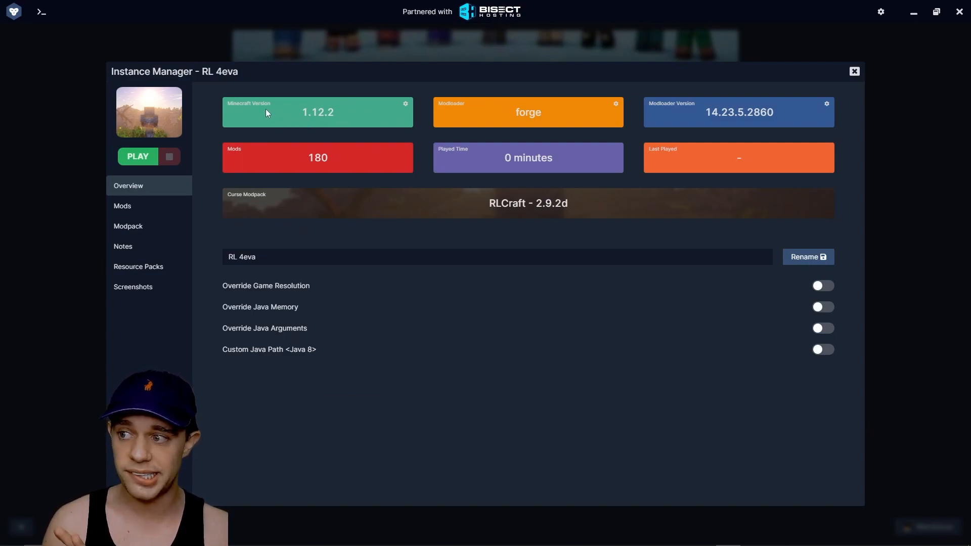
pyautogui.moveTo(479, 114)
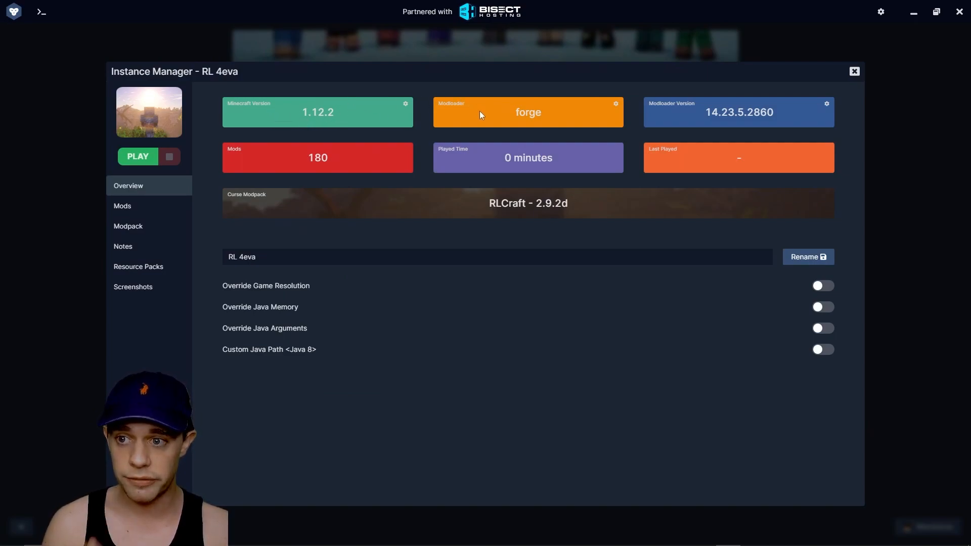
pyautogui.moveTo(475, 161)
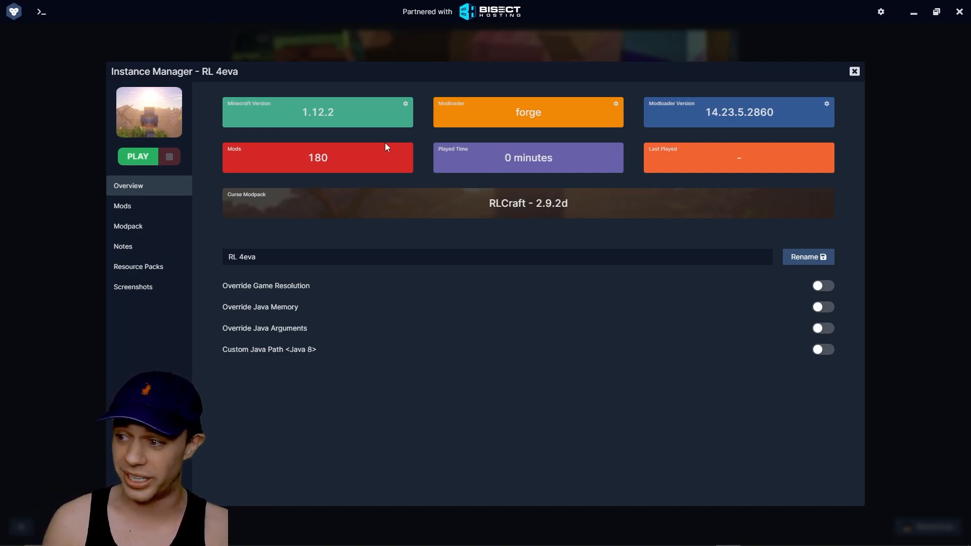
pyautogui.moveTo(529, 279)
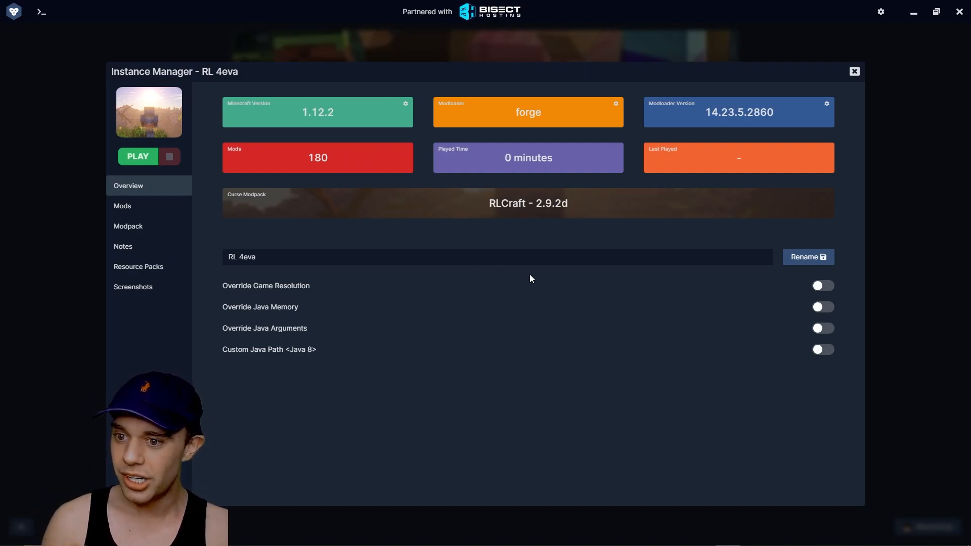
pyautogui.click(434, 256)
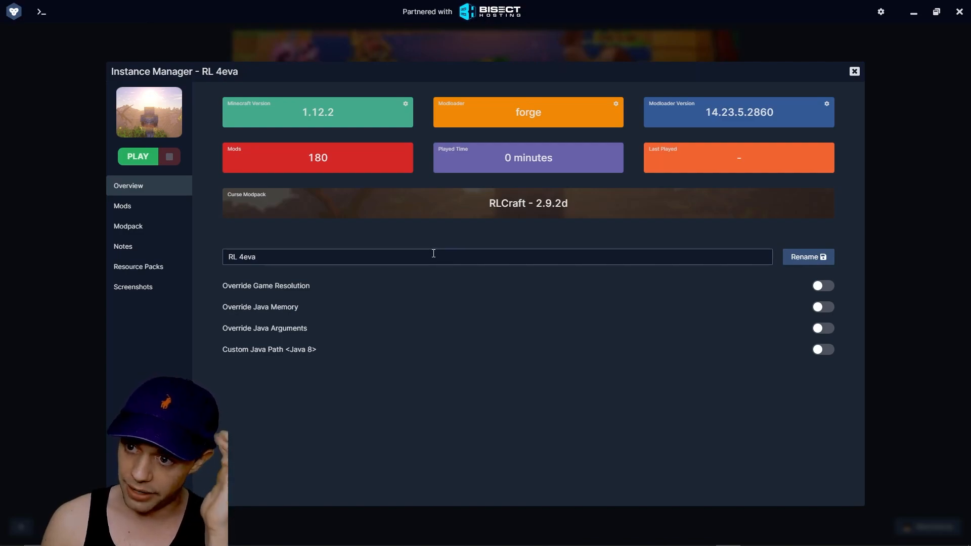
pyautogui.moveTo(495, 214)
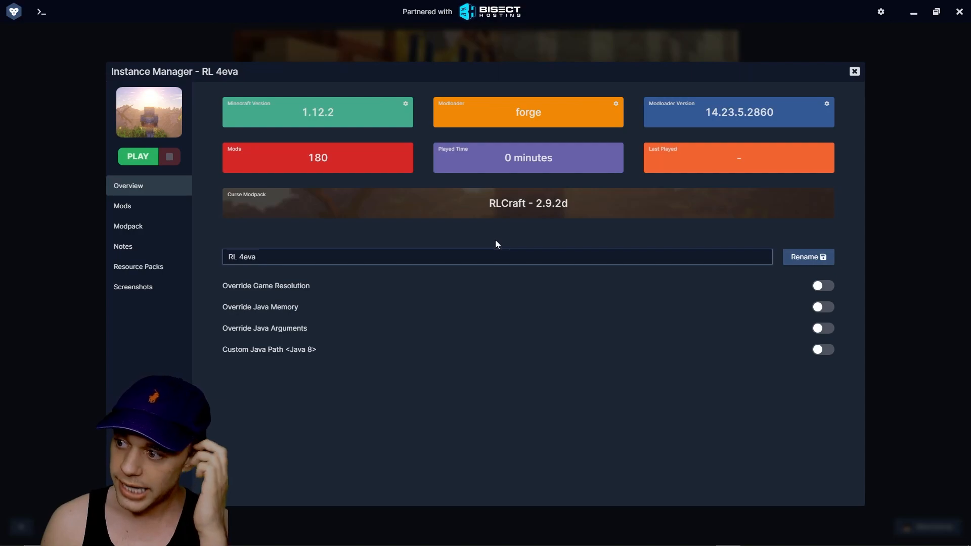
# Leave game resolution default and override RL 4eva's Java memory to 8192 MB
pyautogui.click(822, 286)
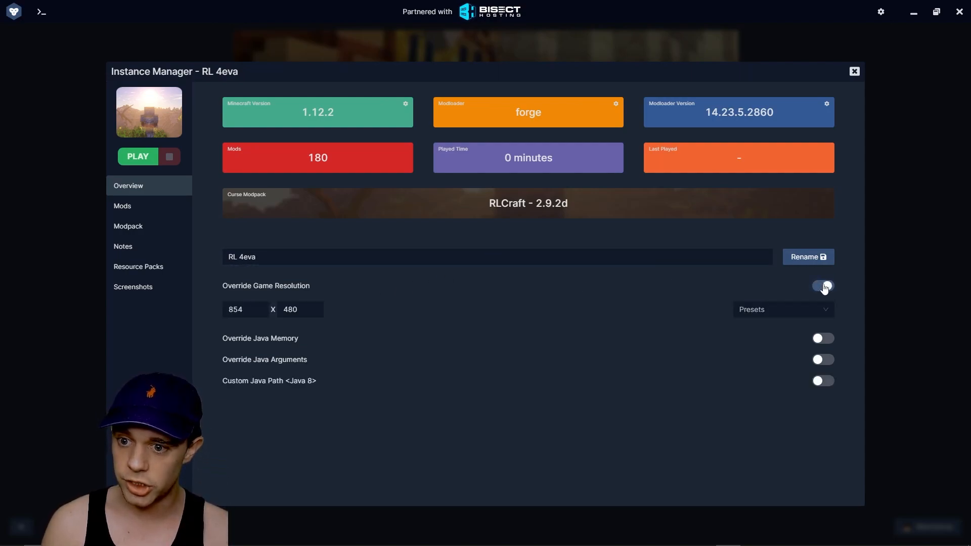
pyautogui.click(821, 285)
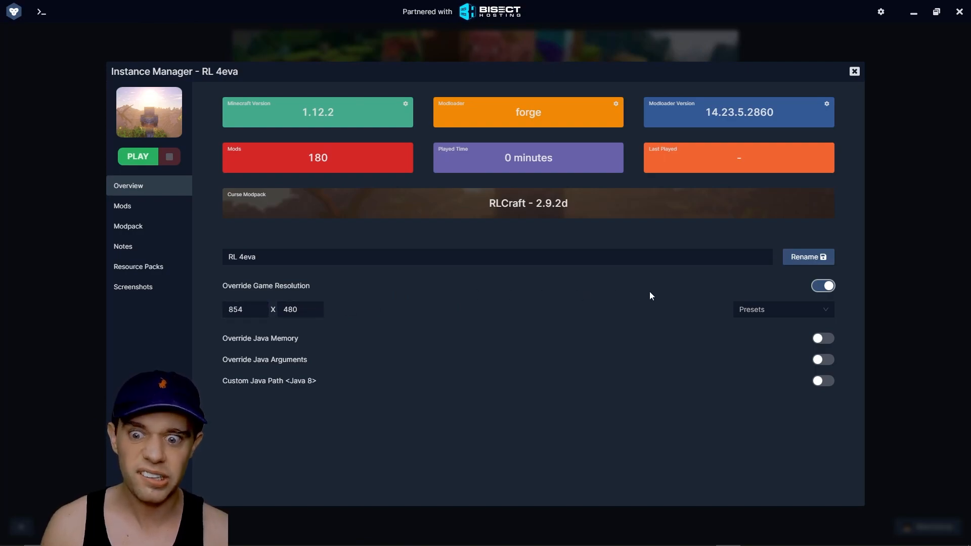
pyautogui.click(822, 285)
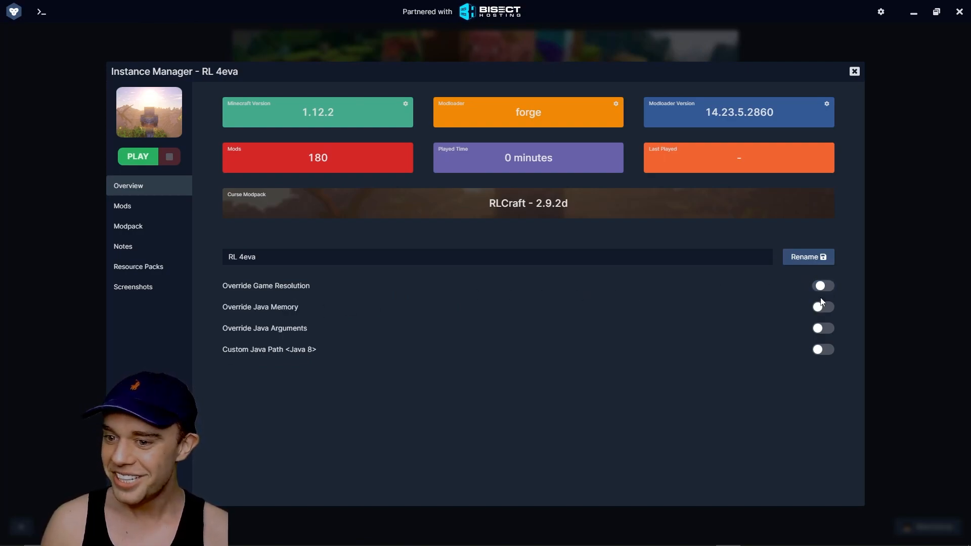
pyautogui.click(822, 307)
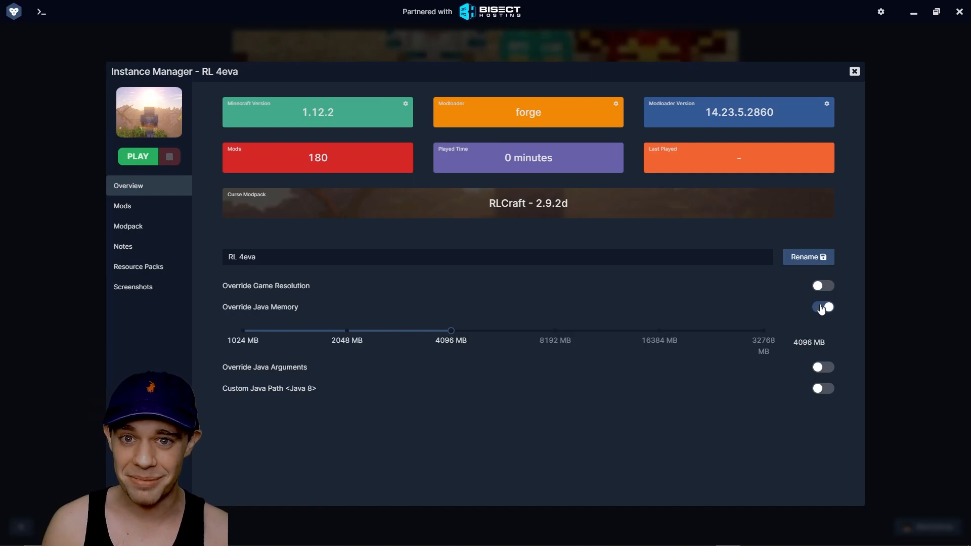
pyautogui.click(822, 307)
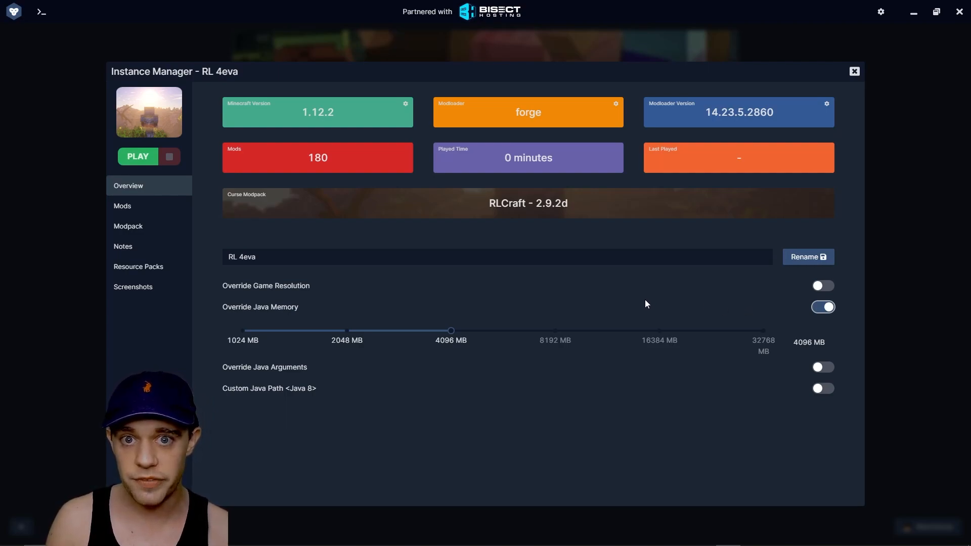
pyautogui.moveTo(652, 298)
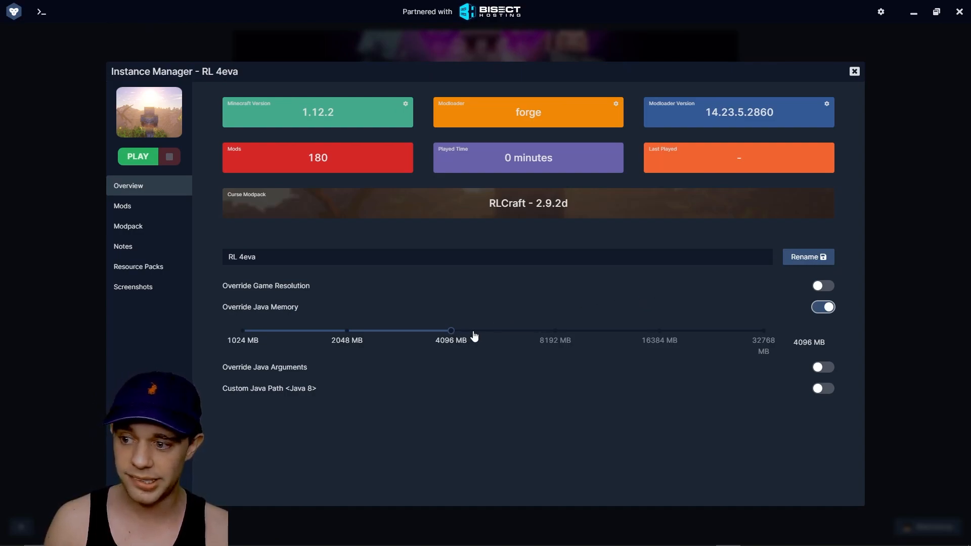
pyautogui.moveTo(450, 330); pyautogui.dragTo(554, 330)
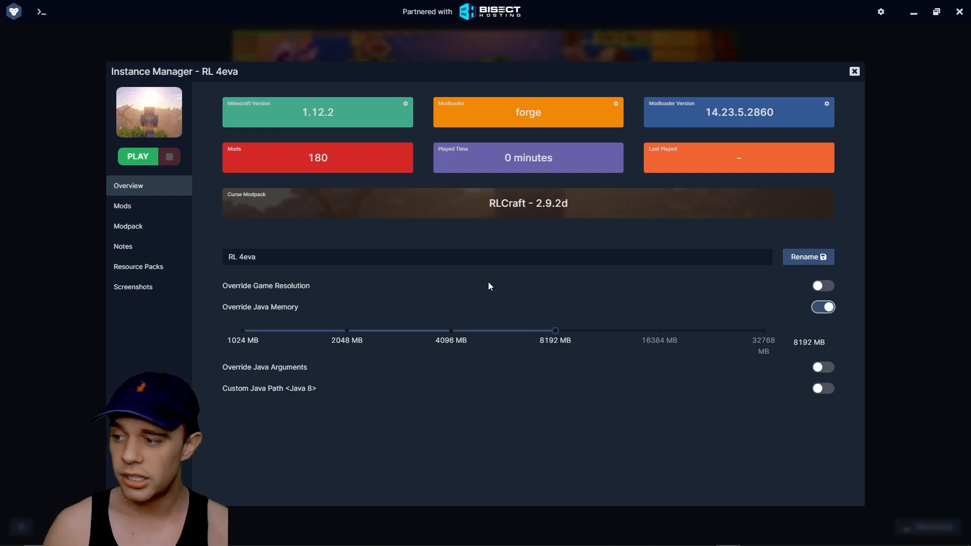
pyautogui.moveTo(484, 292)
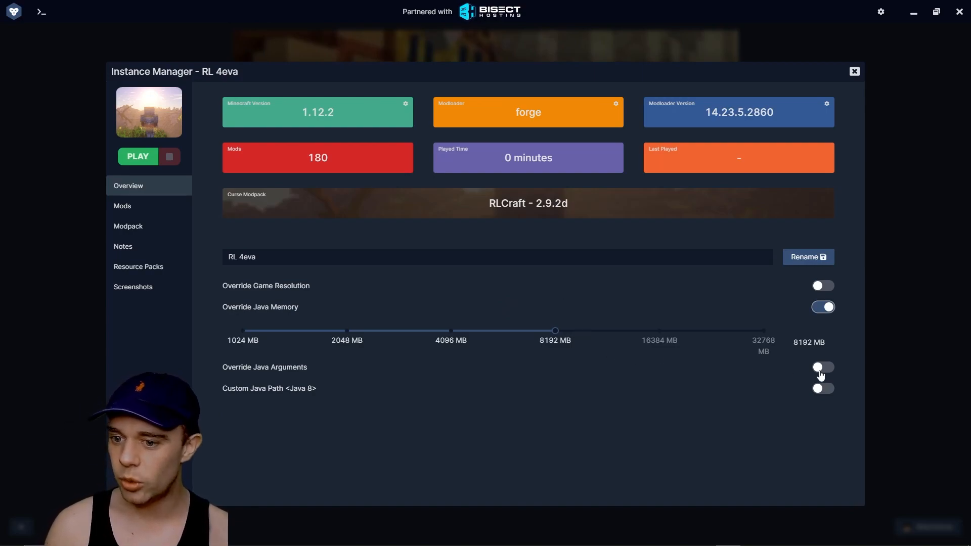
# Enable custom Java arguments and a custom Java 8 path, then show the 180 installed mods
pyautogui.click(822, 366)
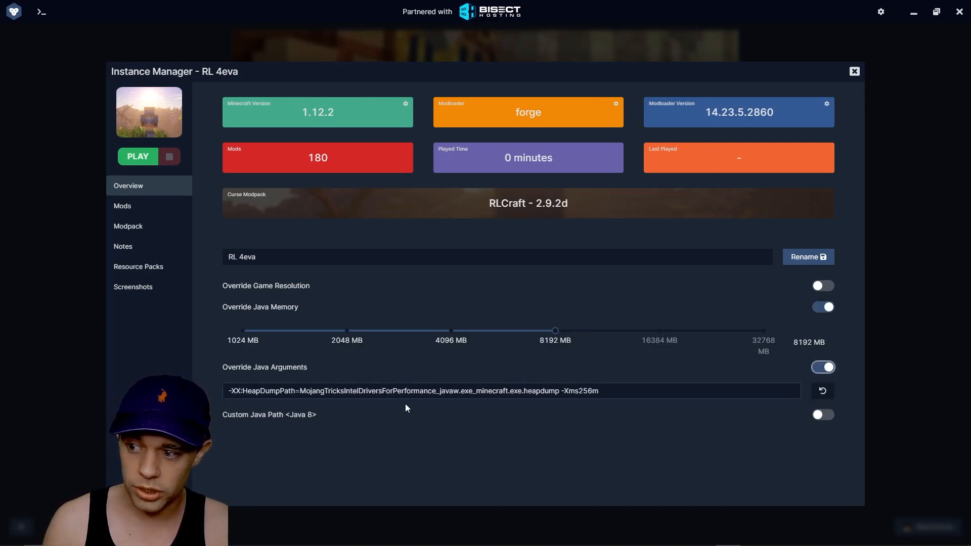
pyautogui.click(434, 390)
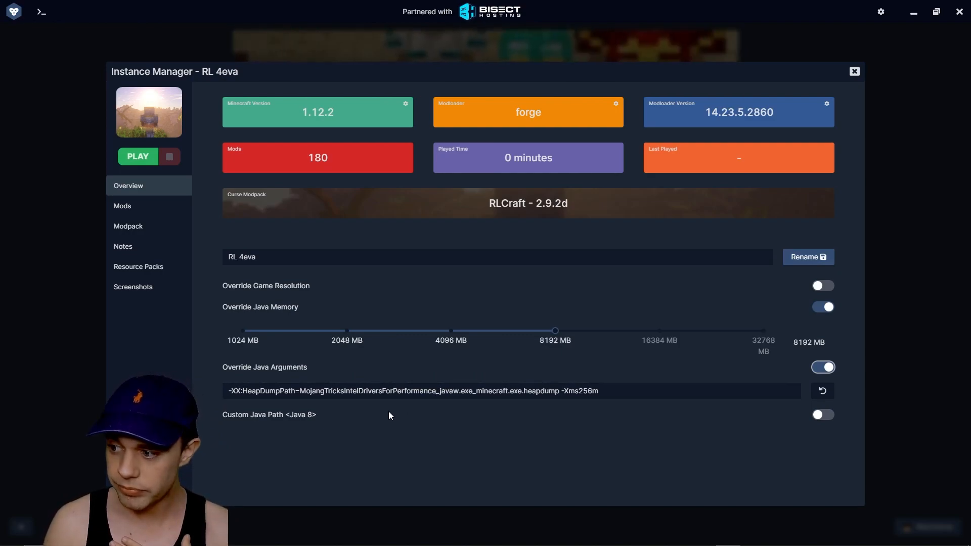
pyautogui.click(822, 414)
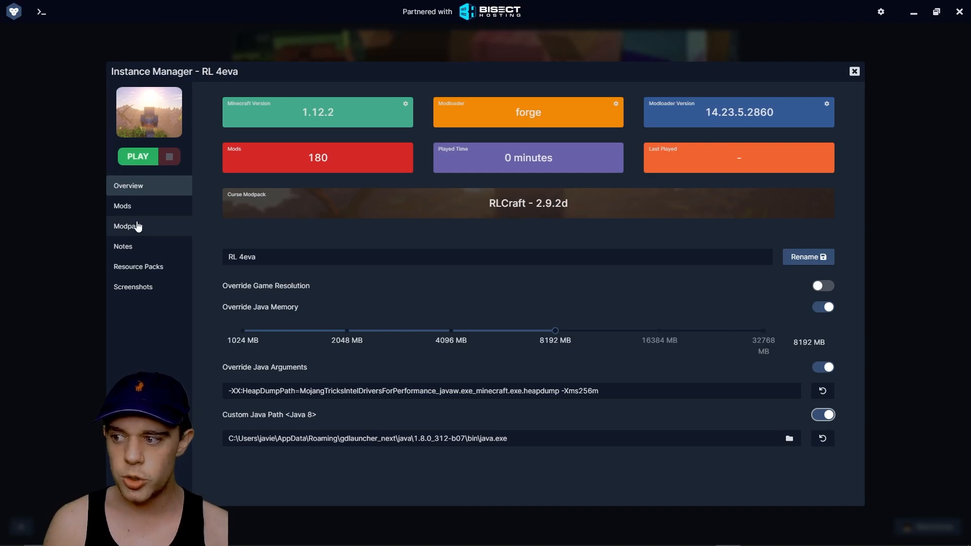
pyautogui.moveTo(523, 345)
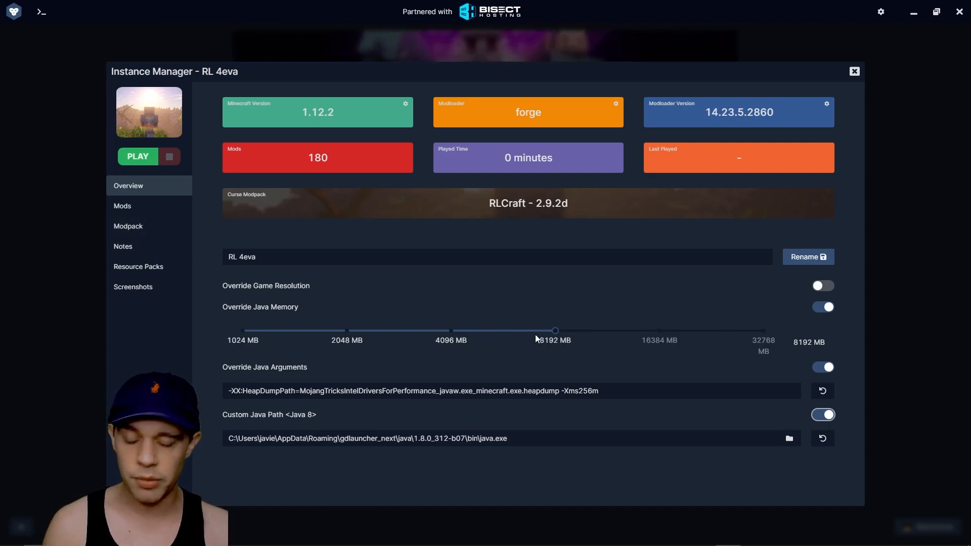
pyautogui.click(122, 205)
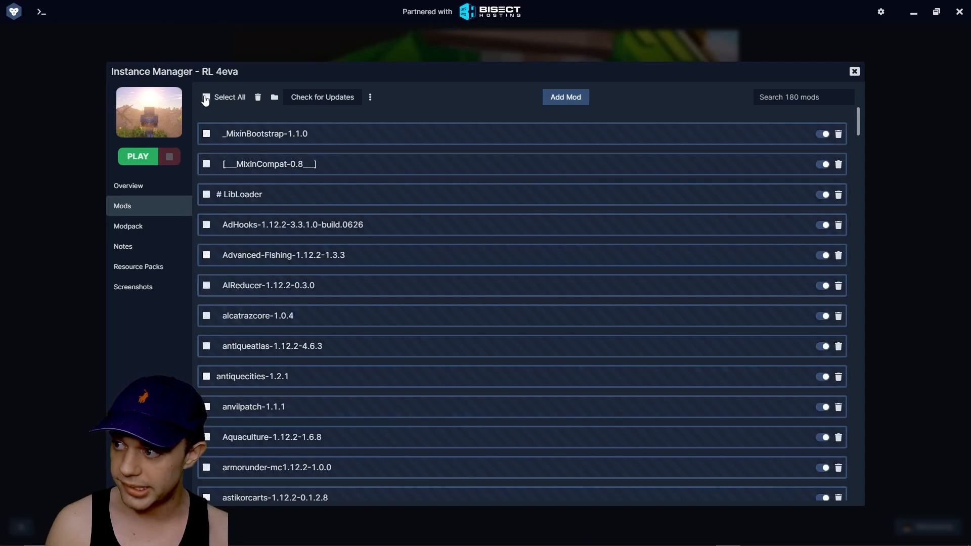
# Install Just Enough Resources (JER) from the mod catalogue, raising RL 4eva to 182 mods
pyautogui.click(206, 134)
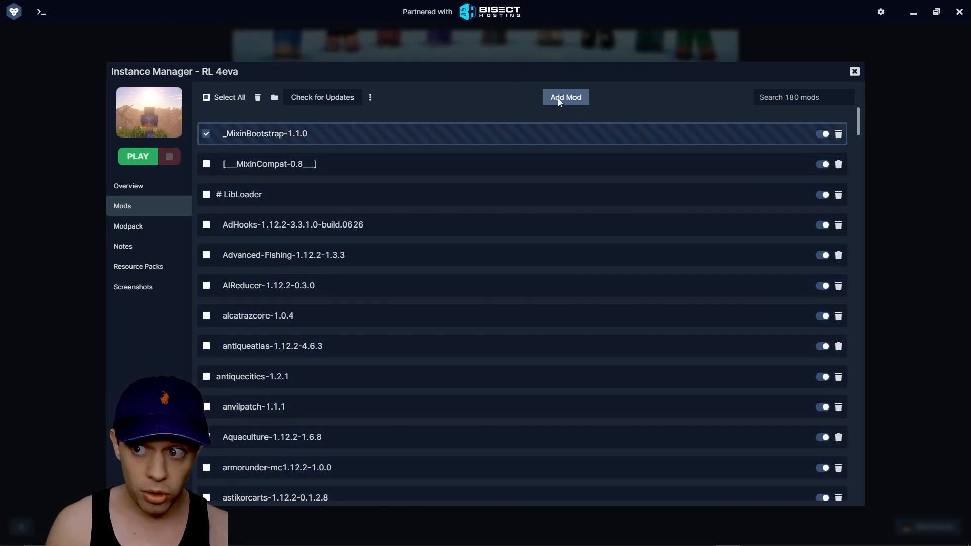
pyautogui.click(564, 97)
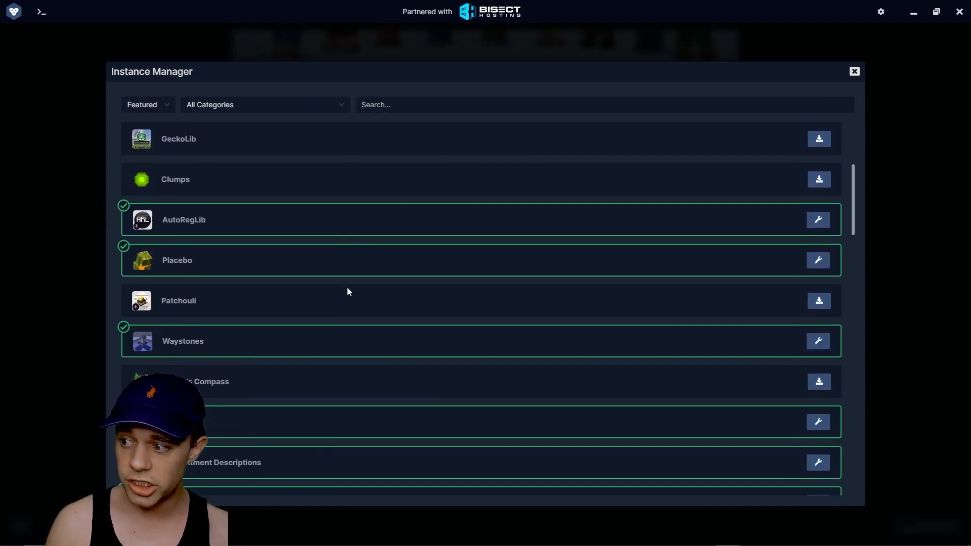
pyautogui.scroll(-3)
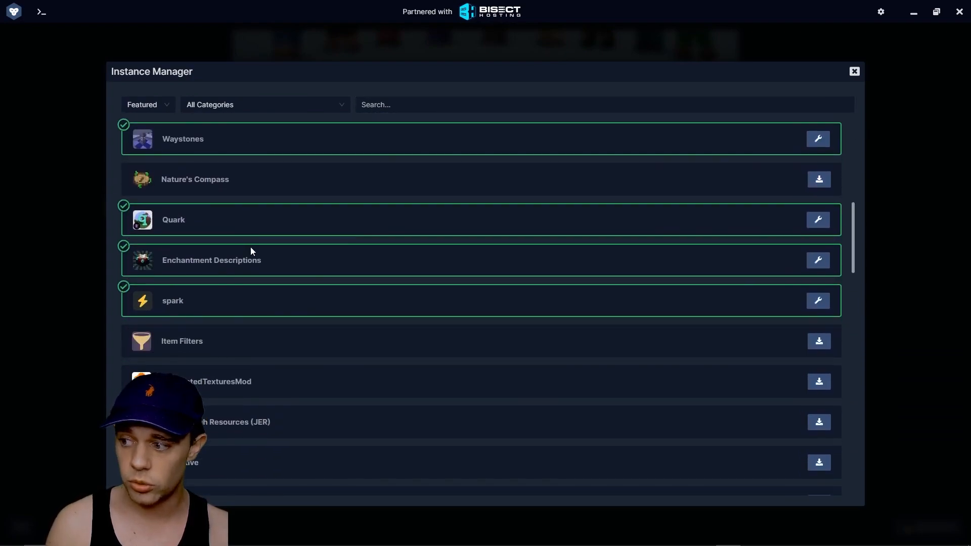
pyautogui.scroll(-3)
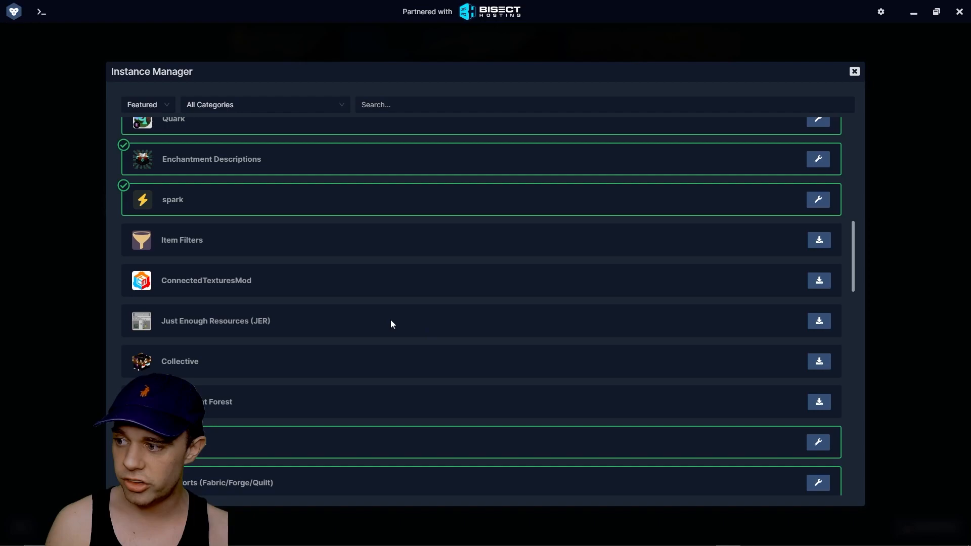
pyautogui.moveTo(819, 322)
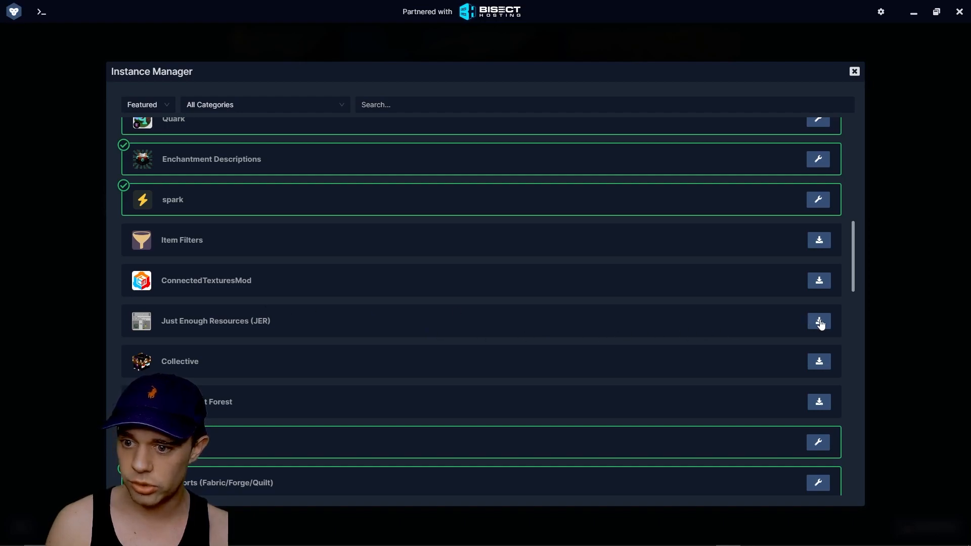
pyautogui.click(818, 322)
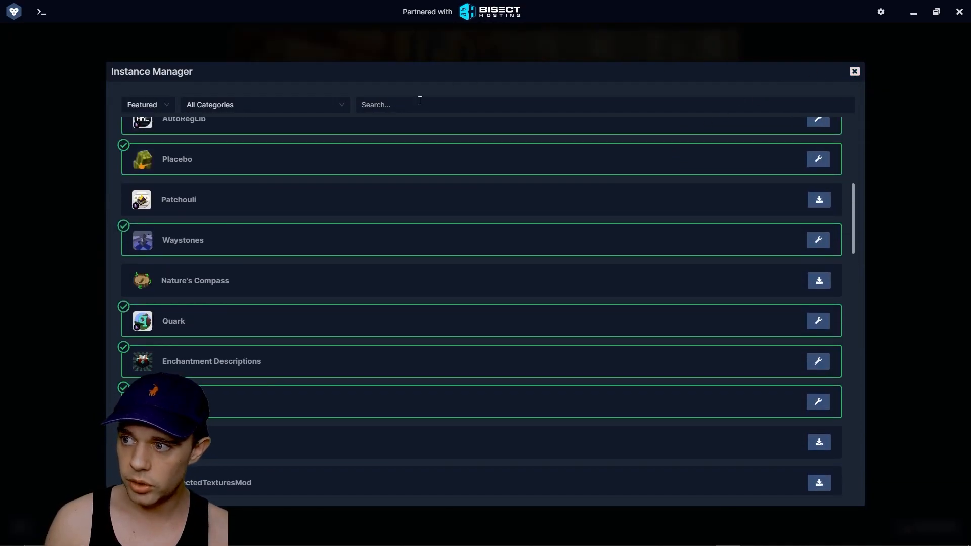
pyautogui.click(264, 105)
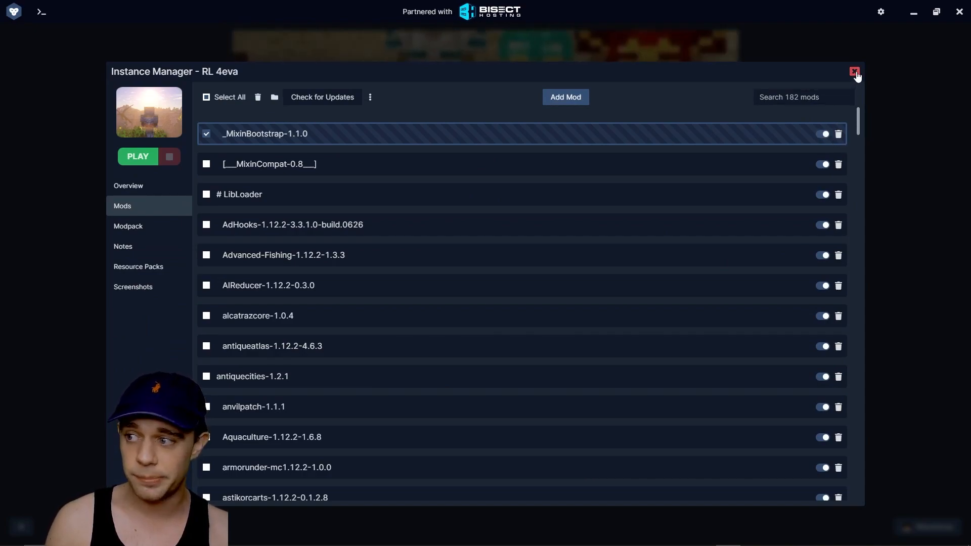
# Review RL 4eva's RLCraft versions, notes, resource packs and screenshots, then close its manager
pyautogui.click(128, 225)
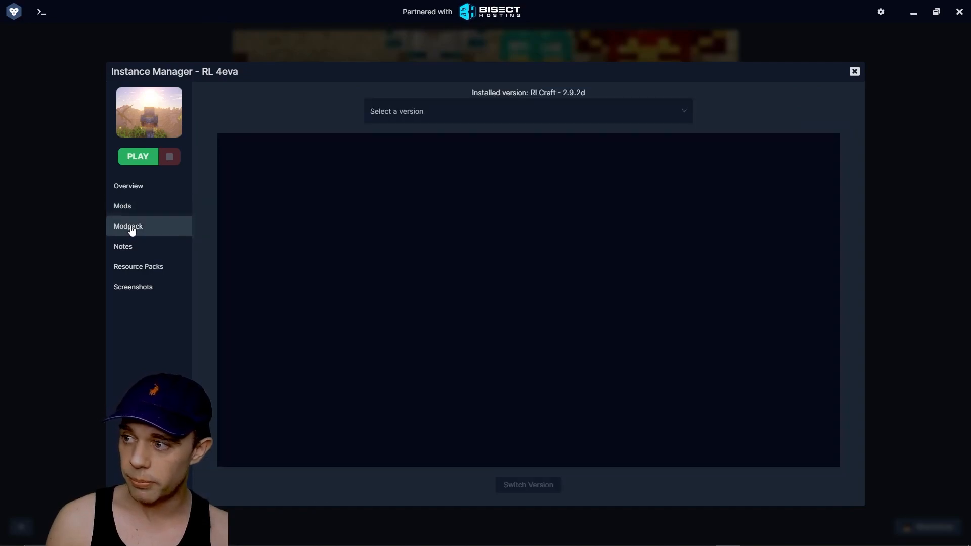
pyautogui.click(526, 111)
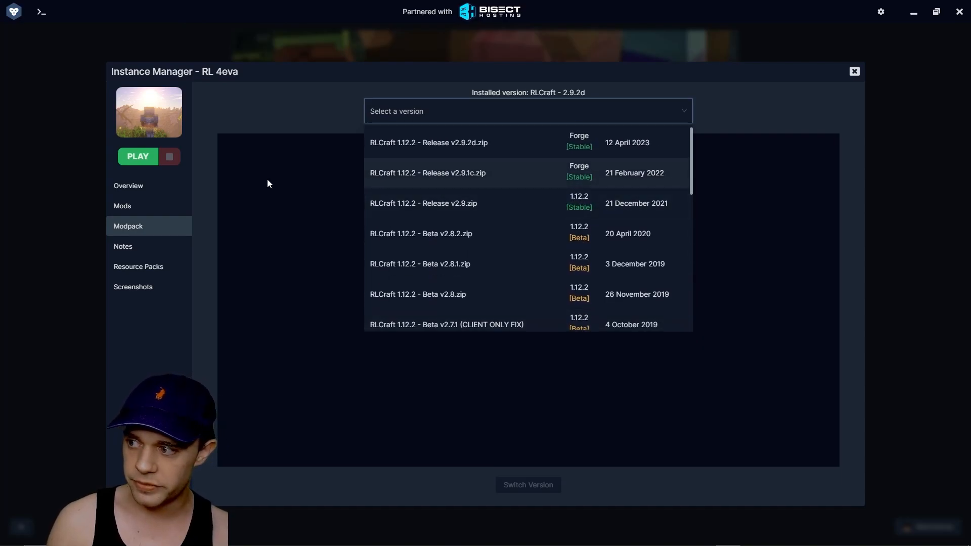
pyautogui.click(122, 246)
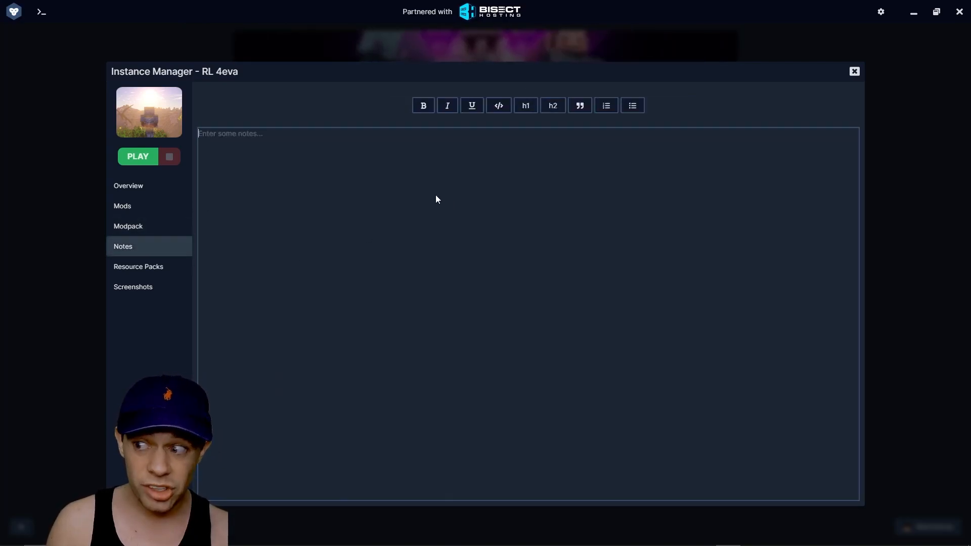
pyautogui.click(138, 266)
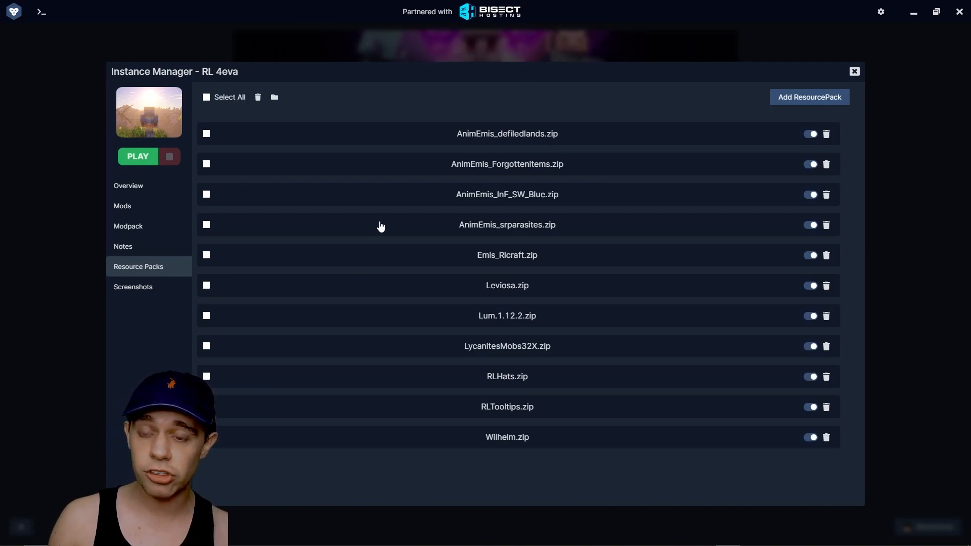
pyautogui.click(132, 286)
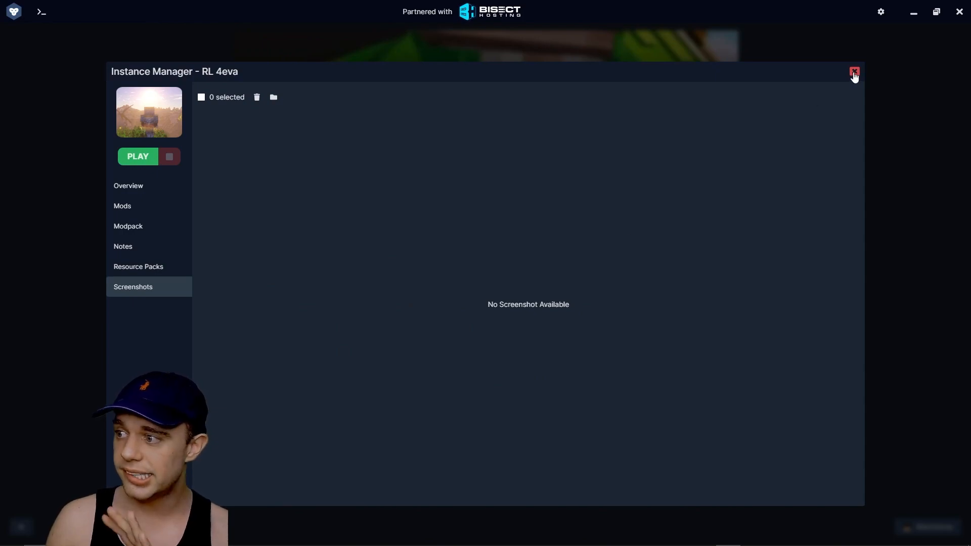
pyautogui.click(855, 70)
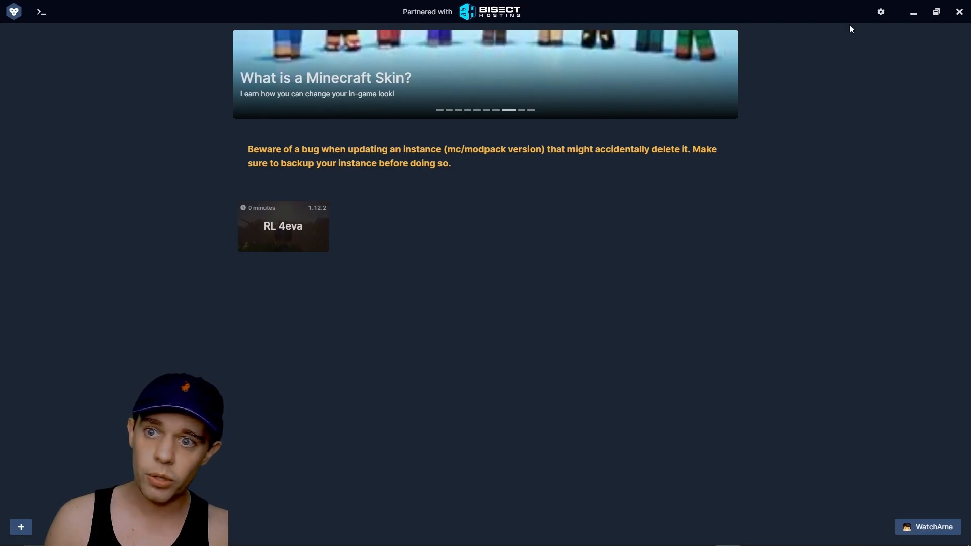
# Review the release channel and instance sorting choices, keeping Stable and Alphabetical
pyautogui.click(878, 11)
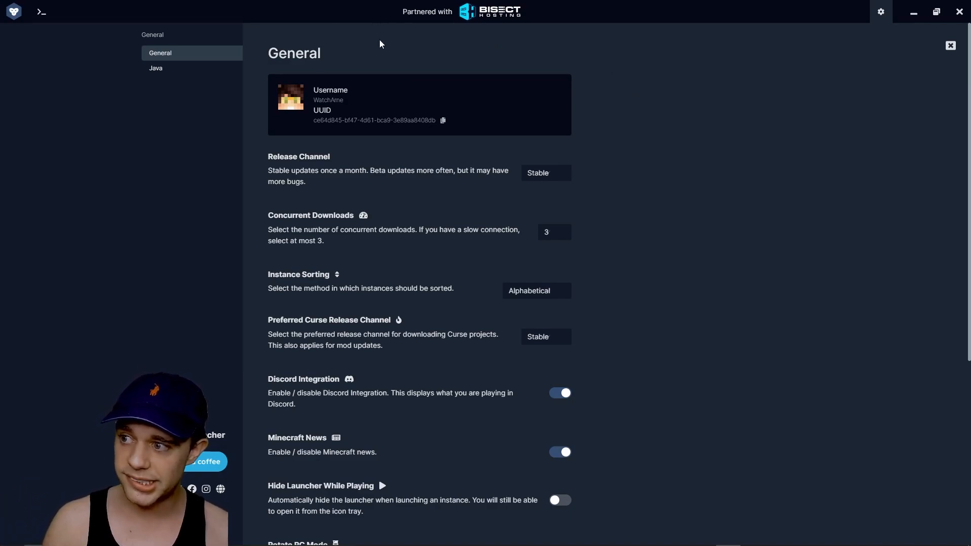
pyautogui.moveTo(319, 127)
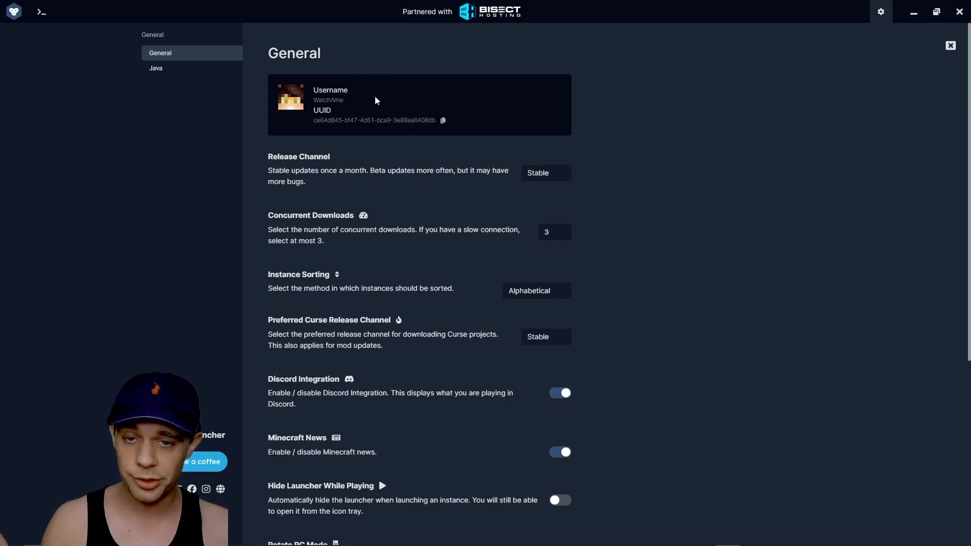
pyautogui.moveTo(311, 183)
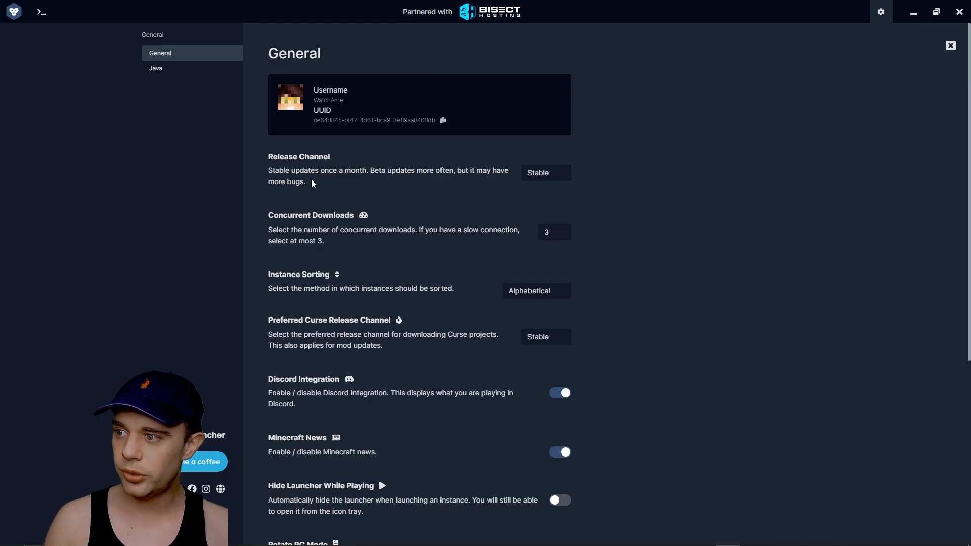
pyautogui.moveTo(363, 179)
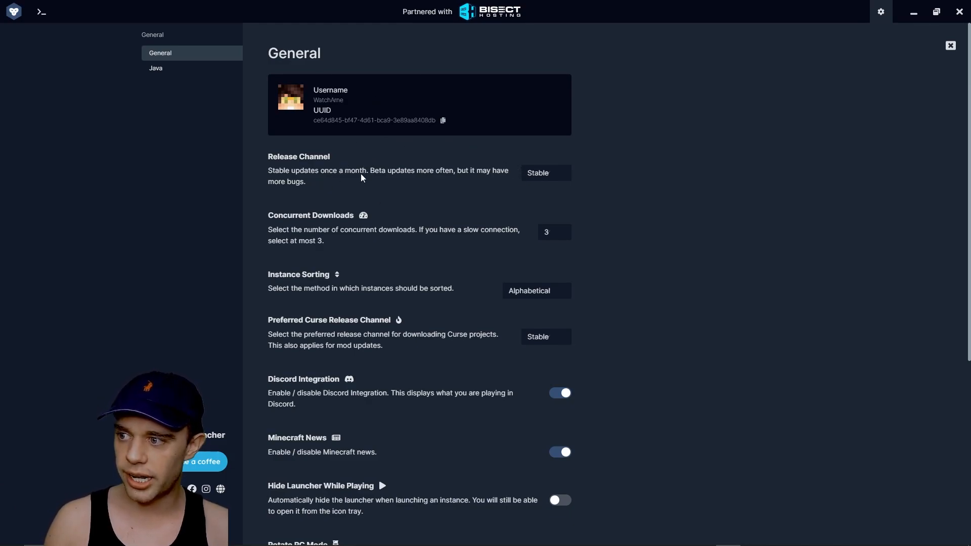
pyautogui.click(544, 172)
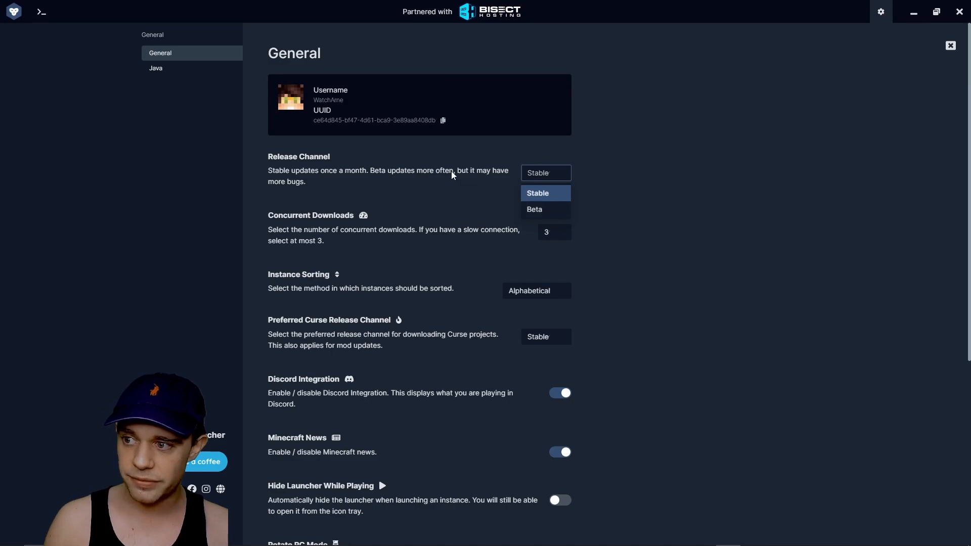
pyautogui.click(544, 192)
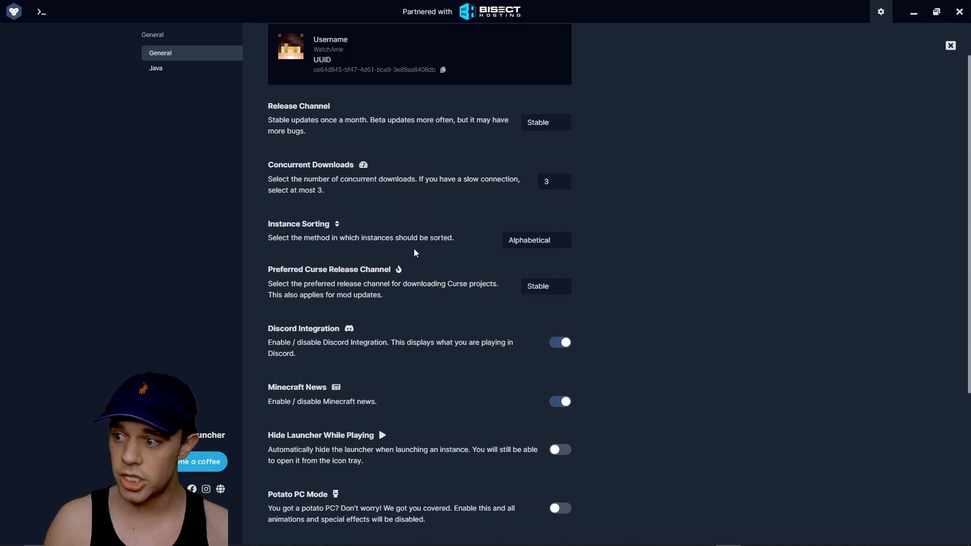
pyautogui.click(536, 240)
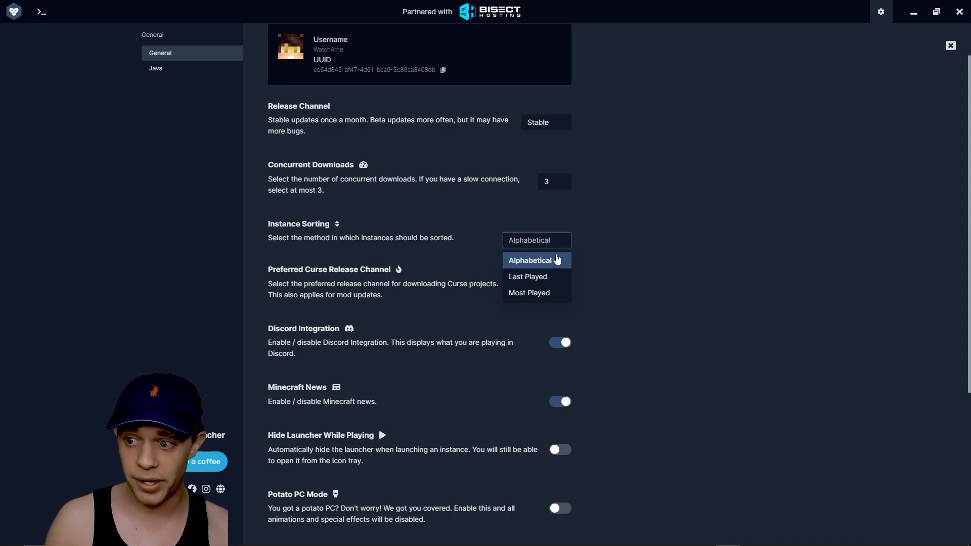
pyautogui.moveTo(458, 241)
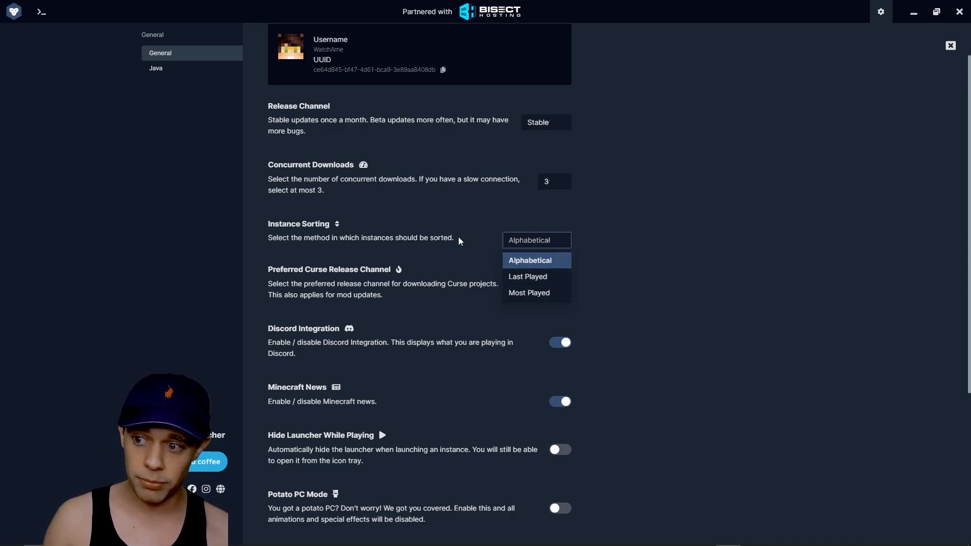
pyautogui.click(529, 260)
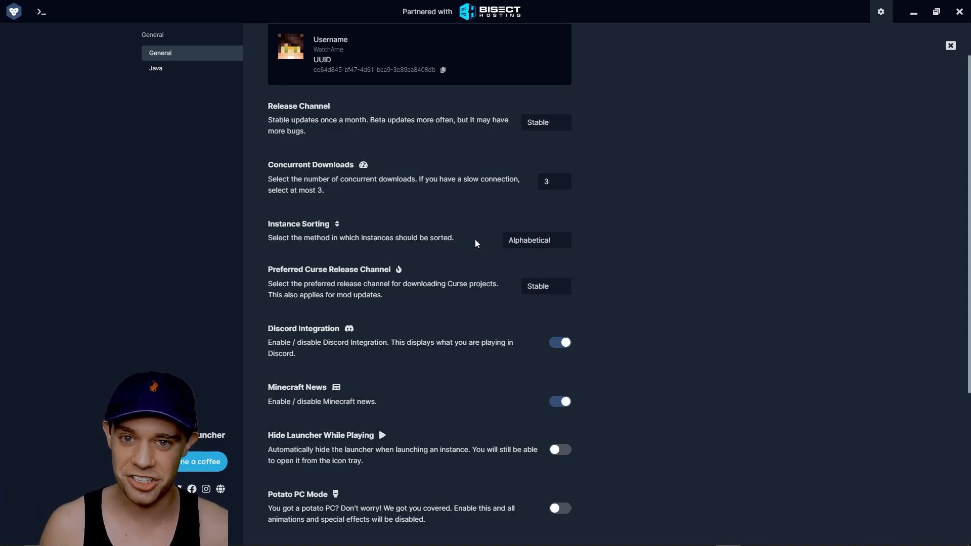
pyautogui.moveTo(492, 240)
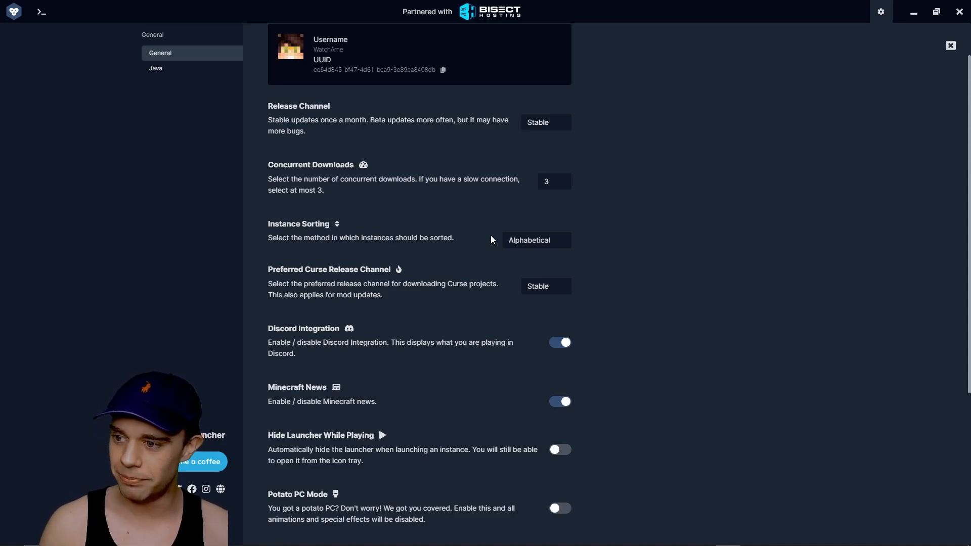
pyautogui.moveTo(472, 228)
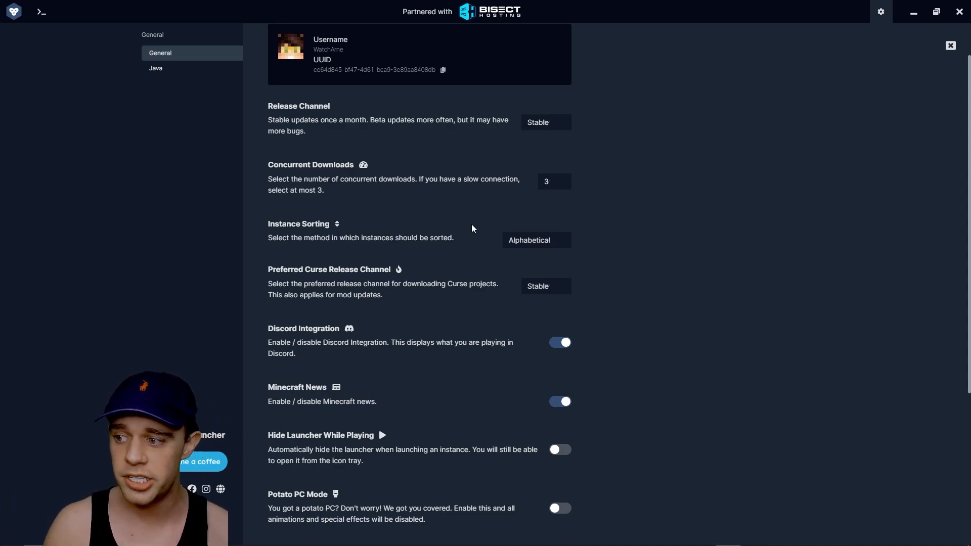
pyautogui.moveTo(473, 211)
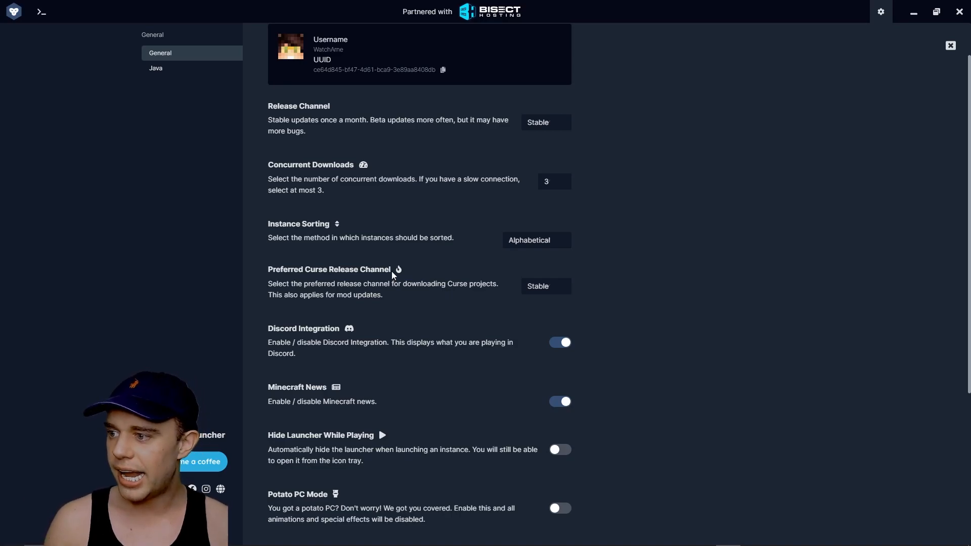
pyautogui.scroll(-3)
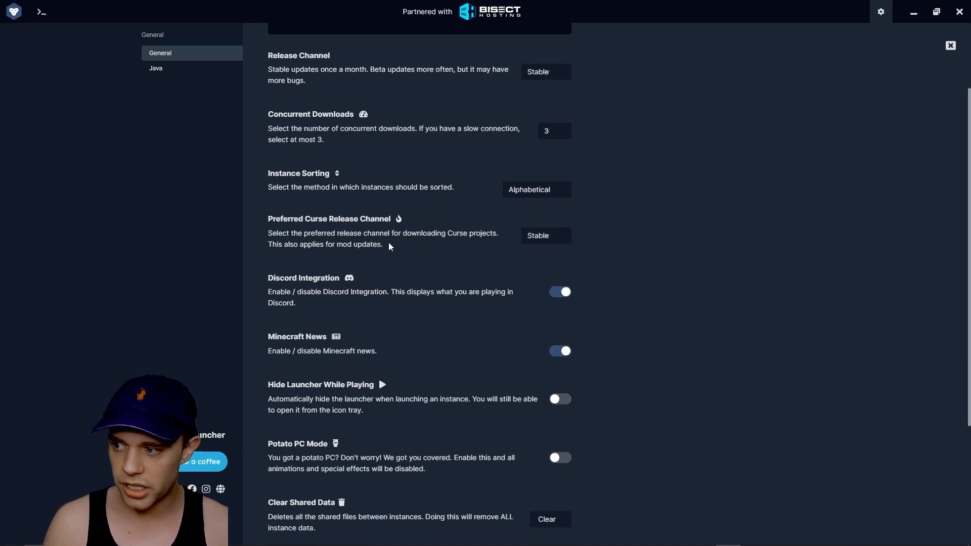
pyautogui.scroll(-3)
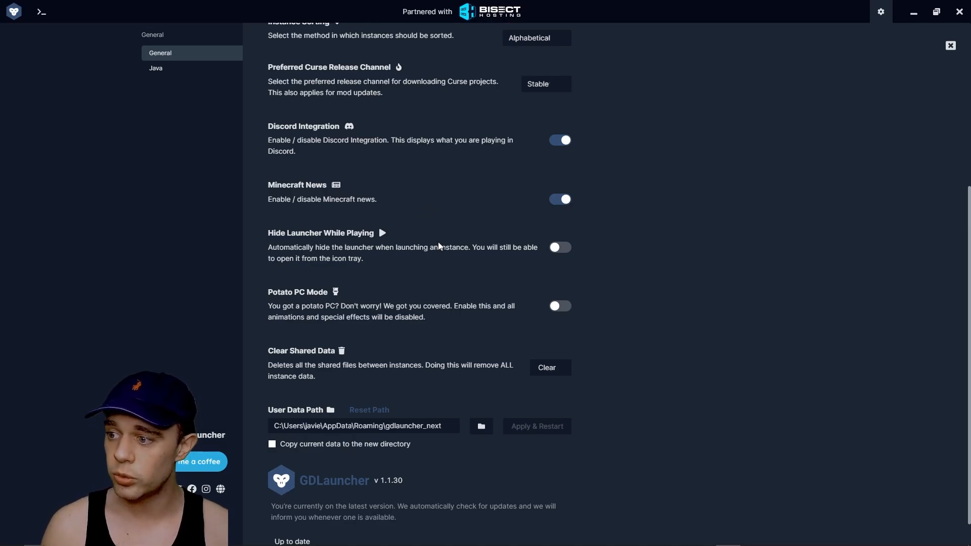
pyautogui.scroll(-3)
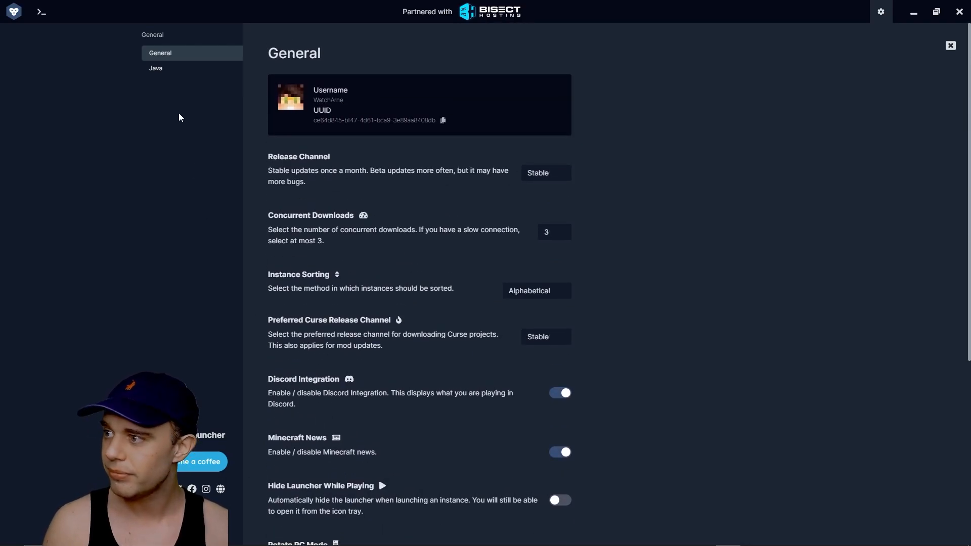
# Raise global Java memory from 4096 MB to 8780 MB, keeping the Default startup method
pyautogui.click(155, 67)
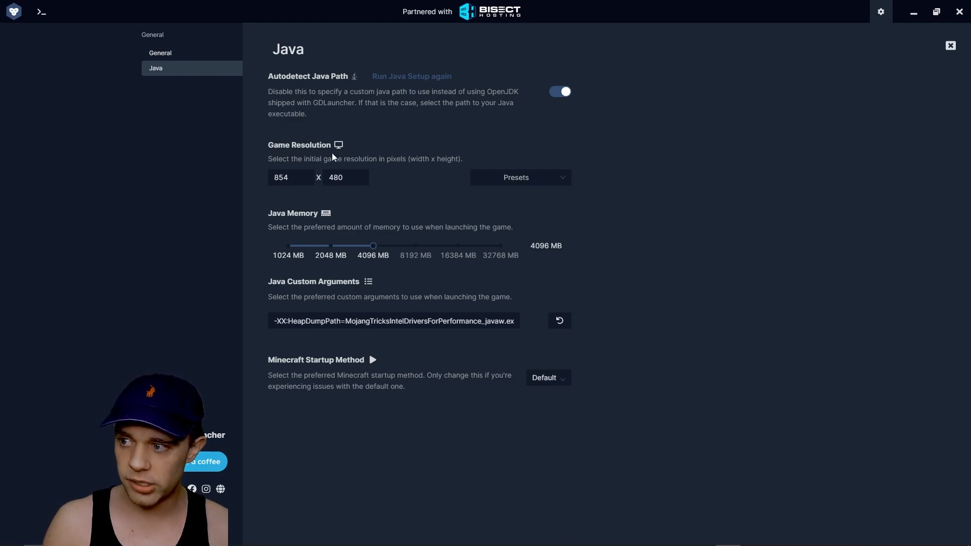
pyautogui.moveTo(348, 153)
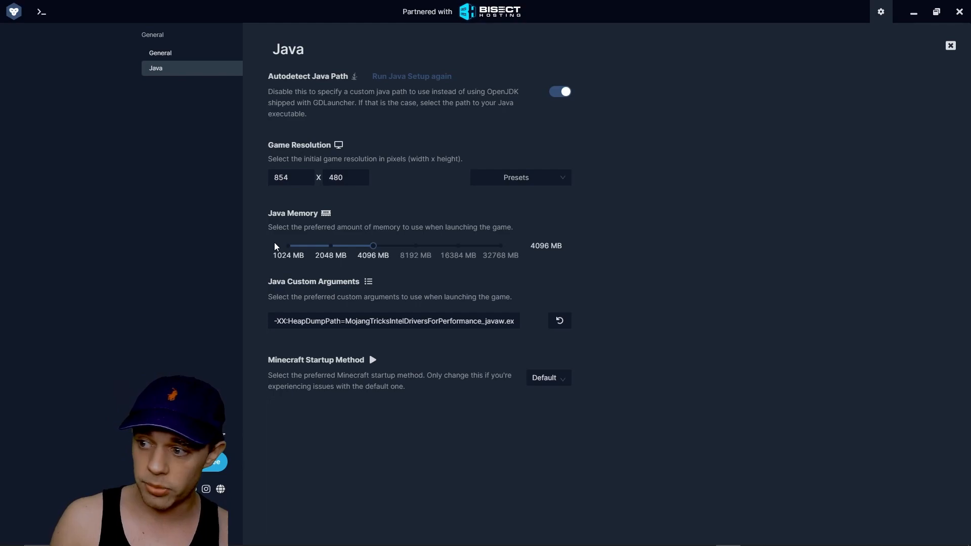
pyautogui.moveTo(373, 245); pyautogui.dragTo(418, 246)
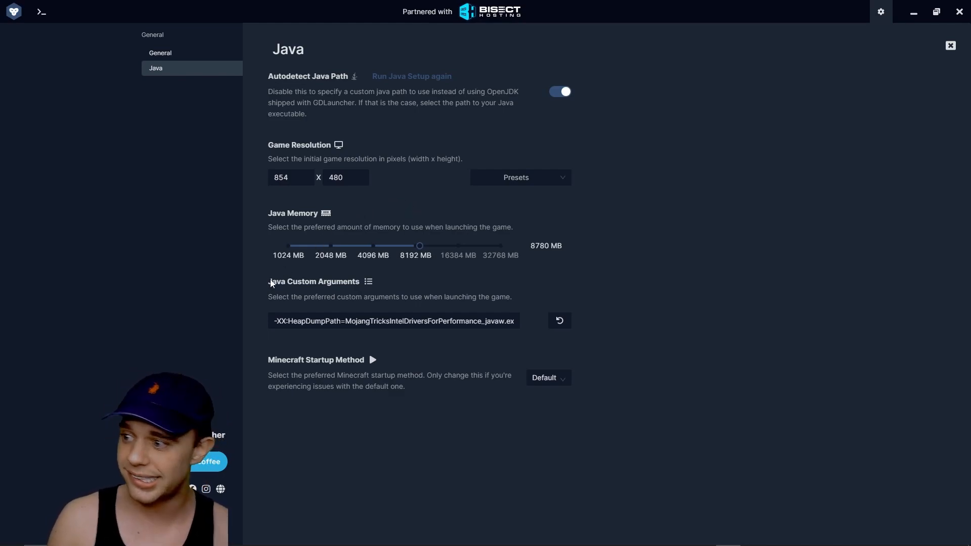
pyautogui.moveTo(319, 303)
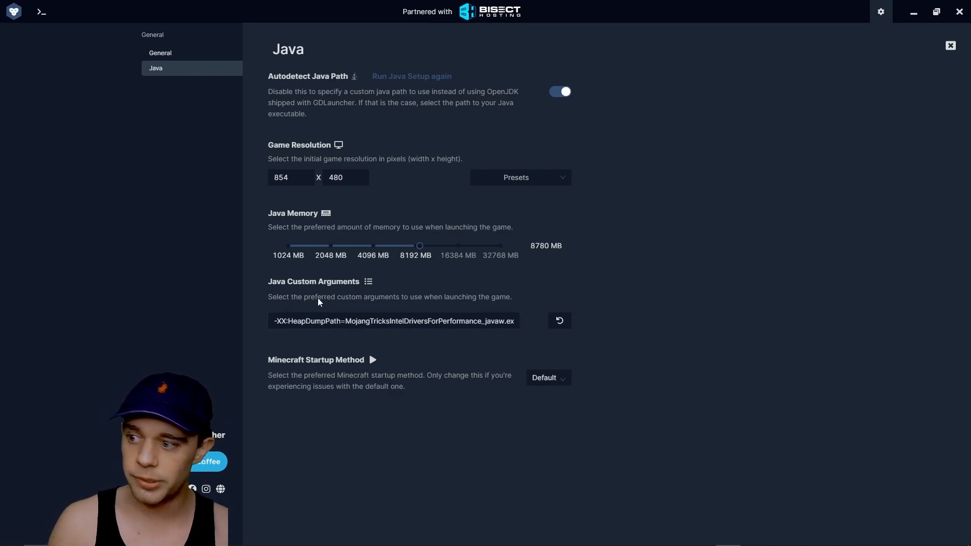
pyautogui.click(393, 320)
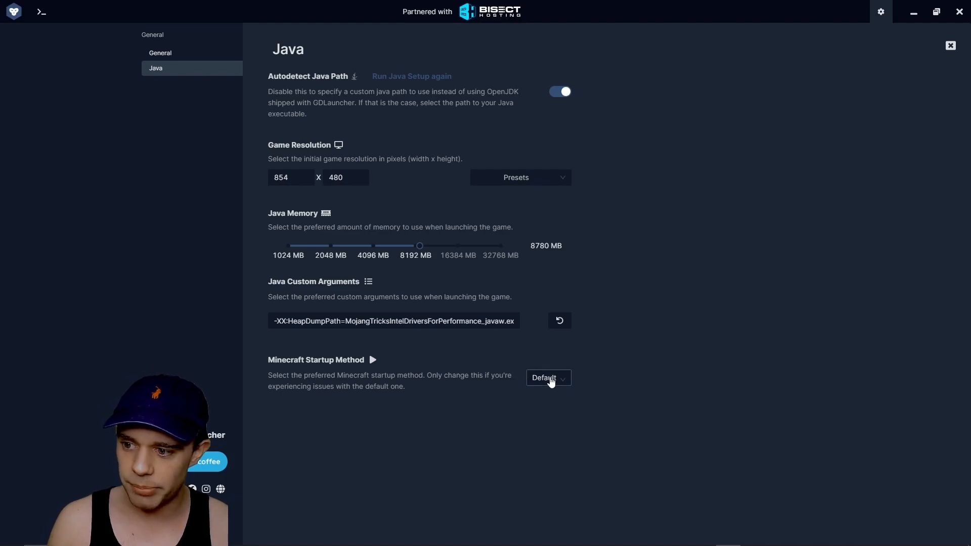
pyautogui.click(547, 377)
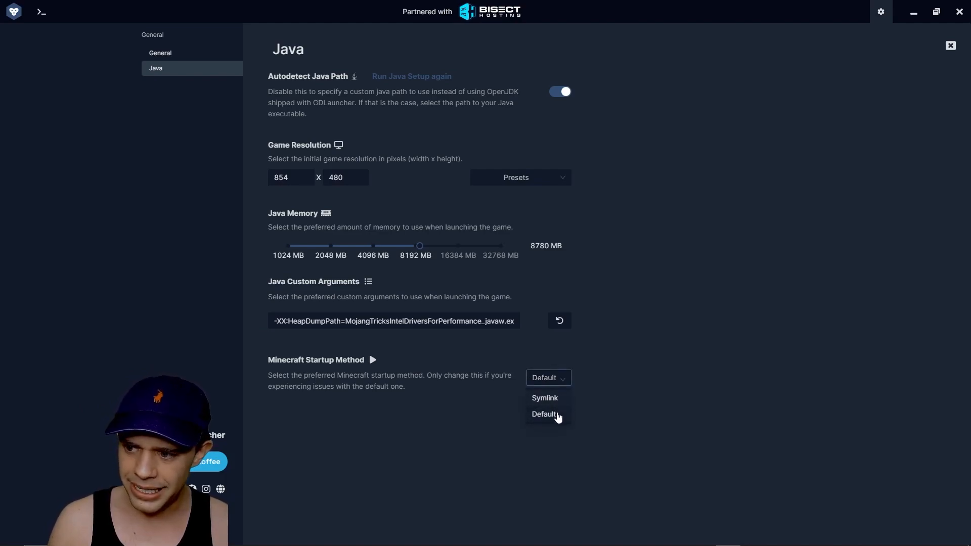
pyautogui.click(544, 413)
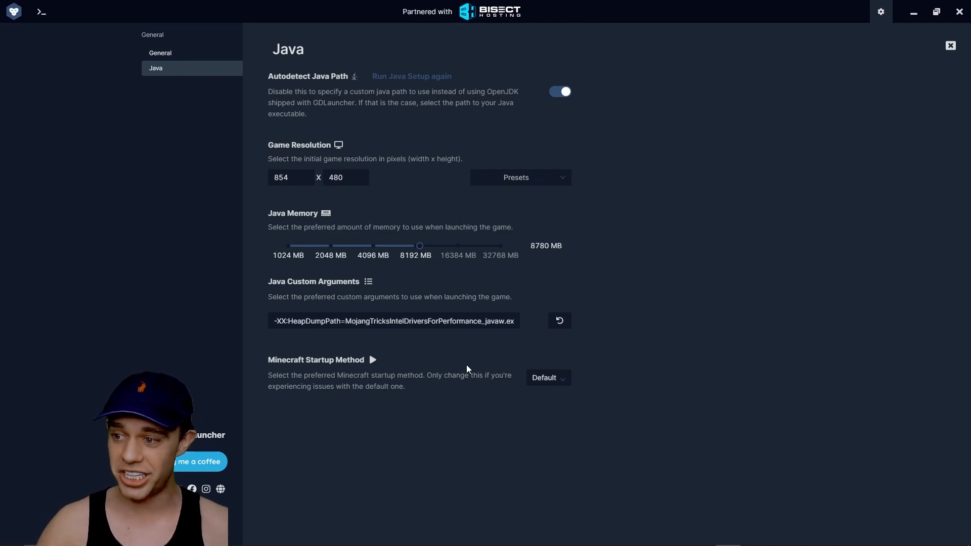
# Close settings, glance at the developer tools Console and Network panels, and return to RL 4eva
pyautogui.click(160, 52)
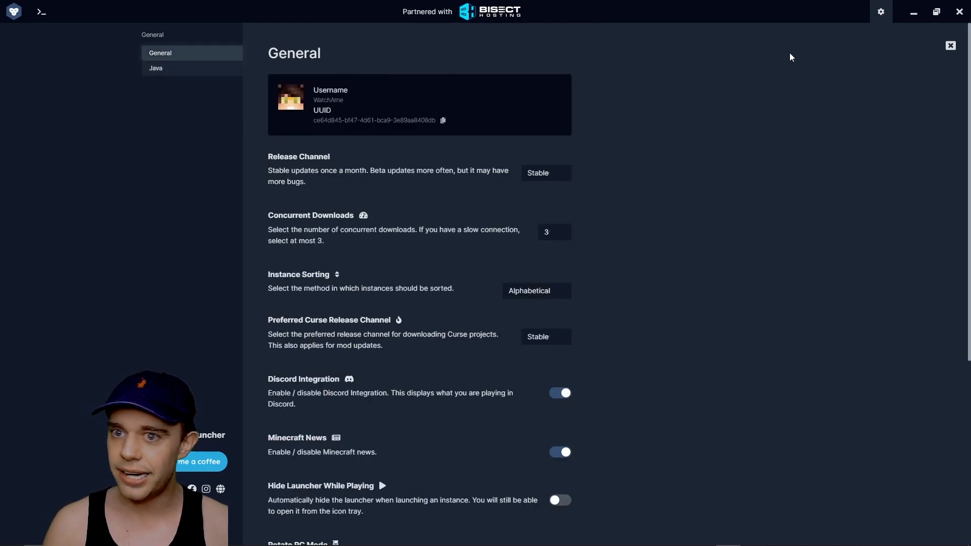
pyautogui.click(950, 45)
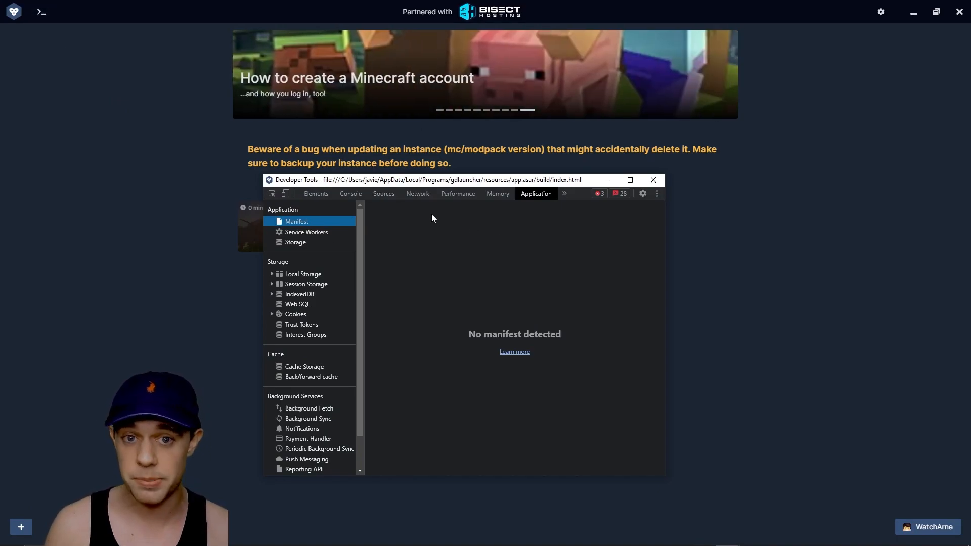
pyautogui.click(351, 193)
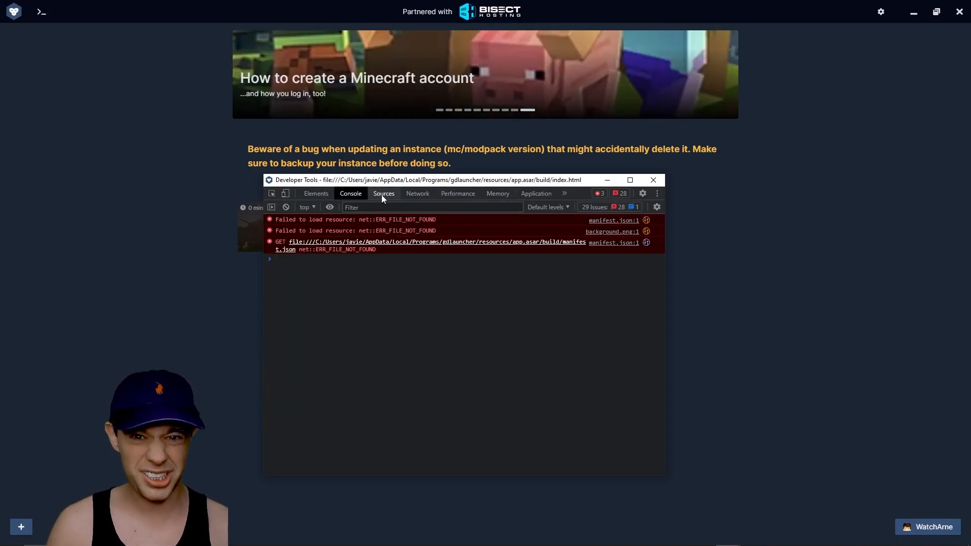
pyautogui.click(417, 193)
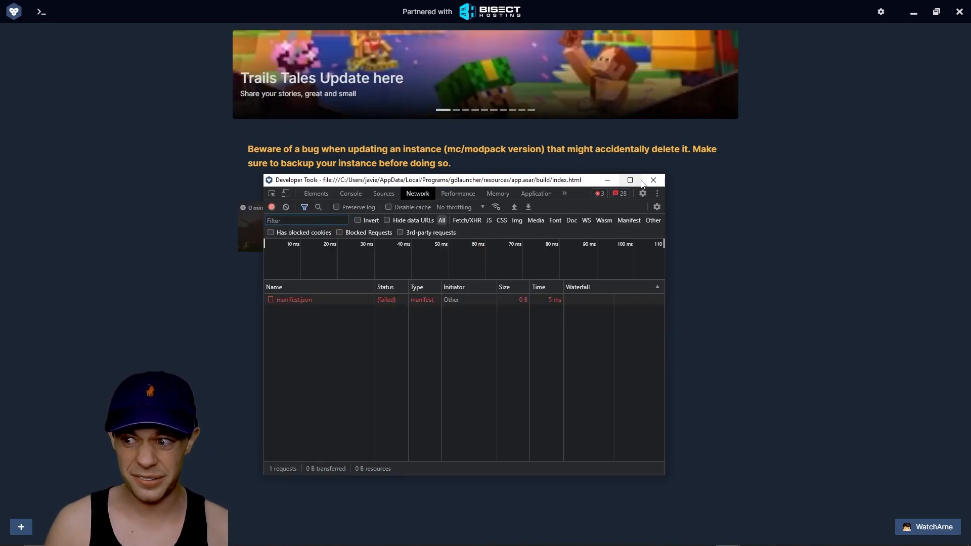
pyautogui.click(652, 180)
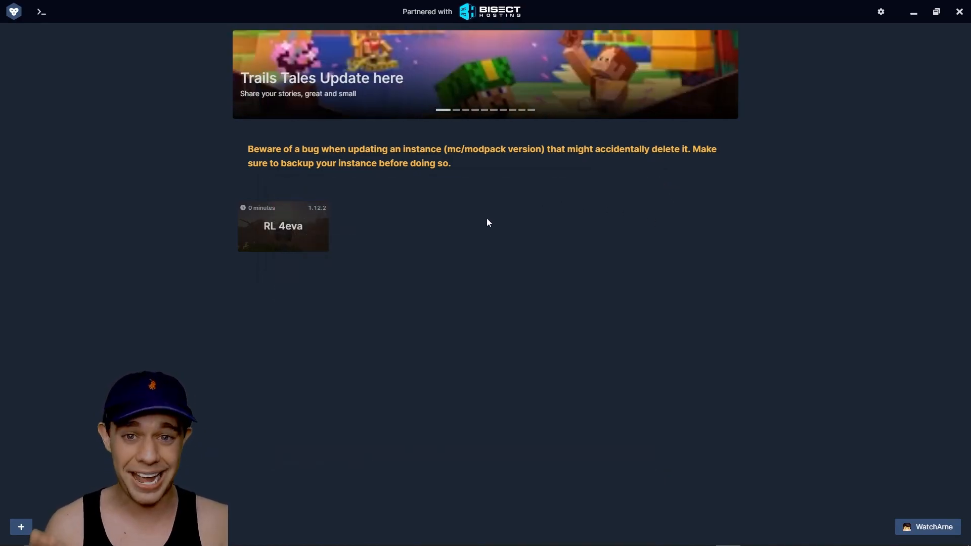
pyautogui.moveTo(410, 256)
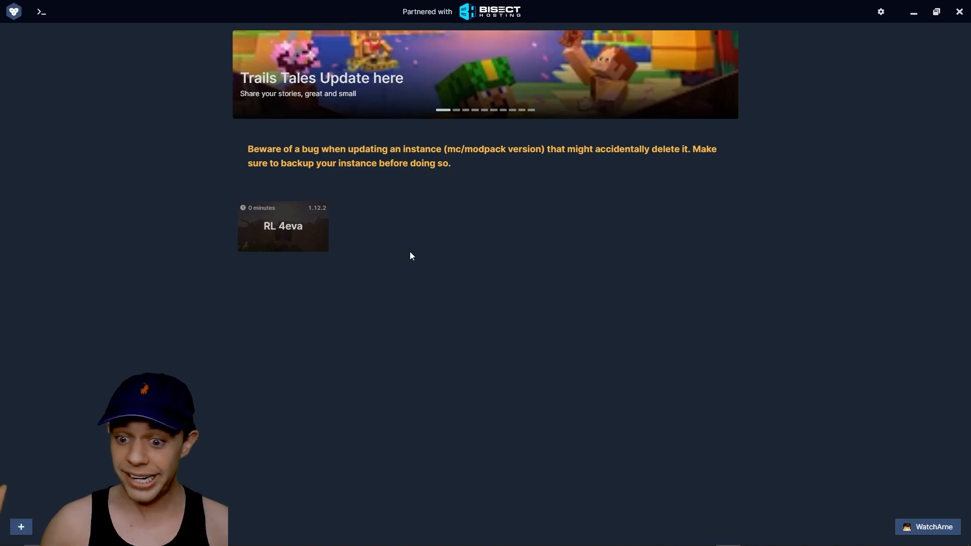